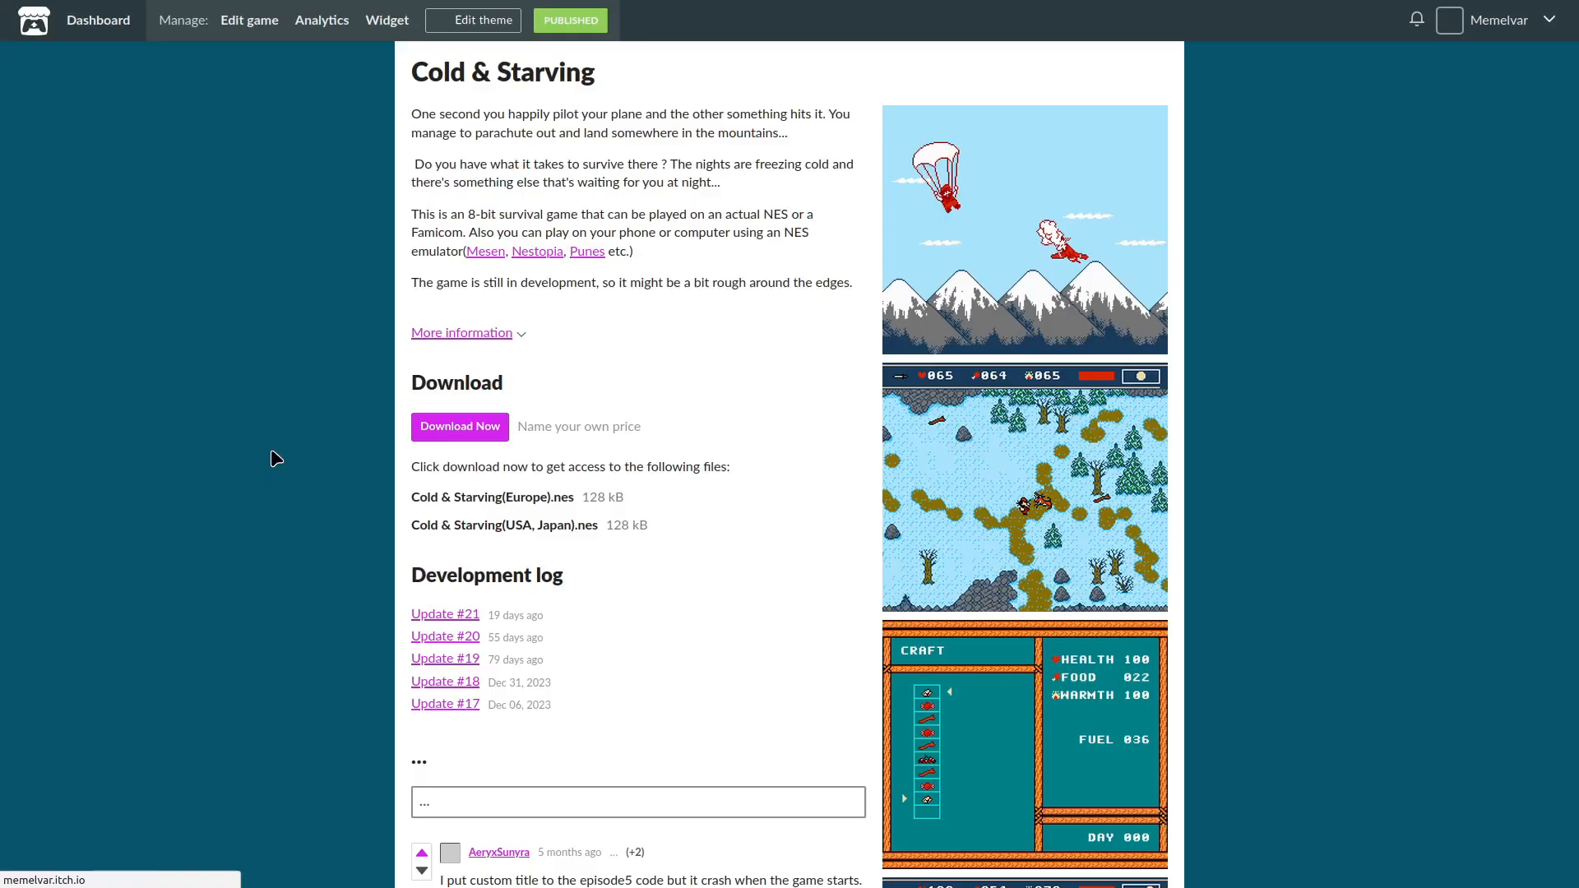
Close an extra NES Screen Tool tileset window.
{"action": "left_click", "coordinate": [459, 426]}
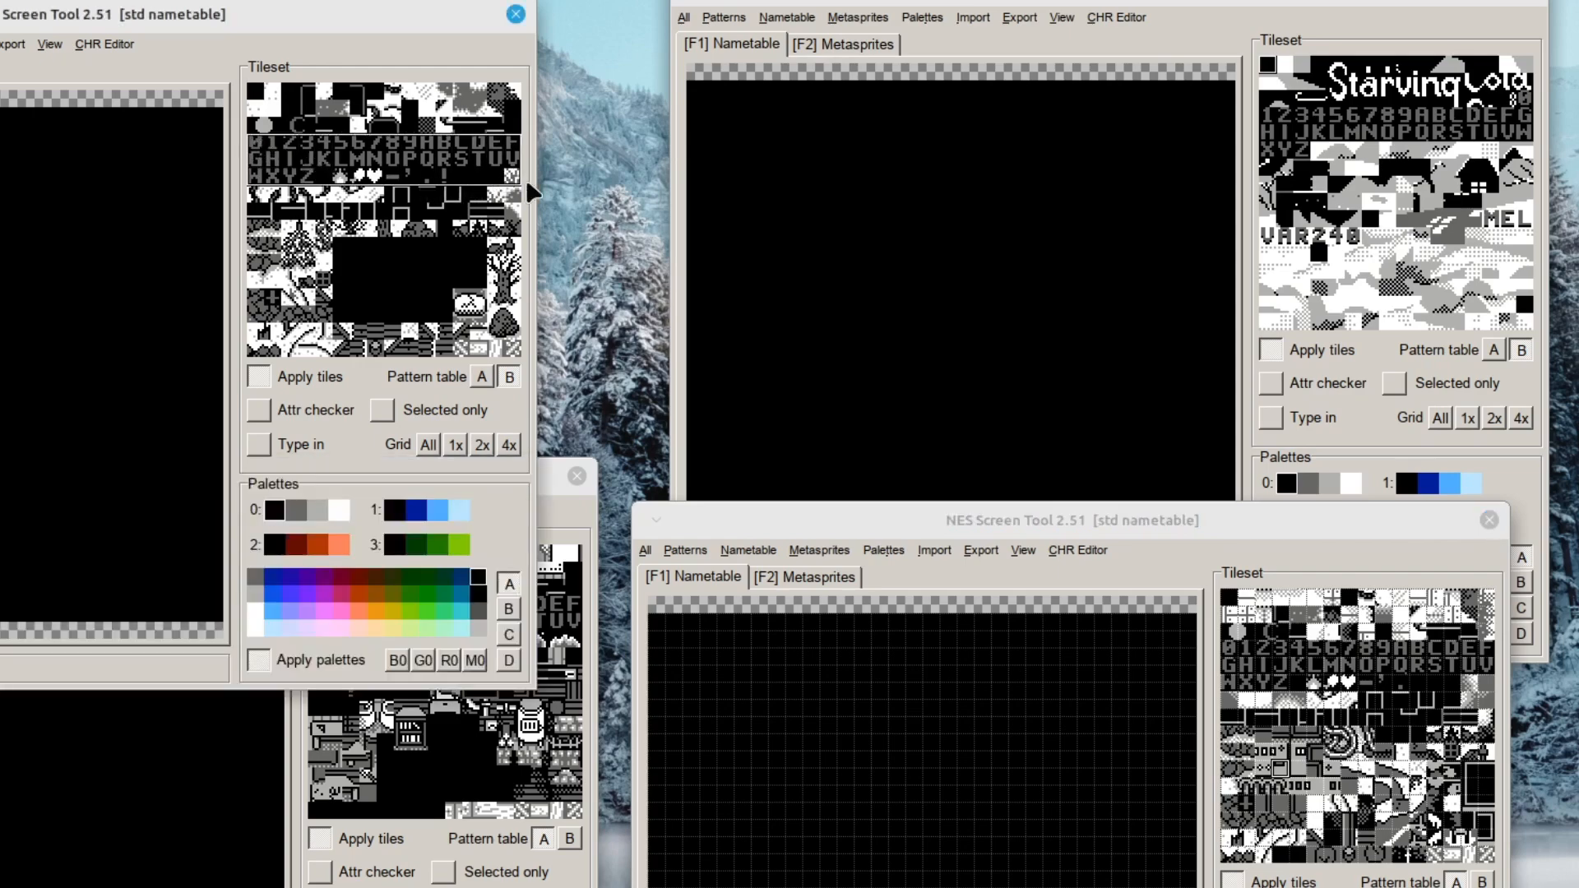
{"action": "mouse_move", "coordinate": [549, 196]}
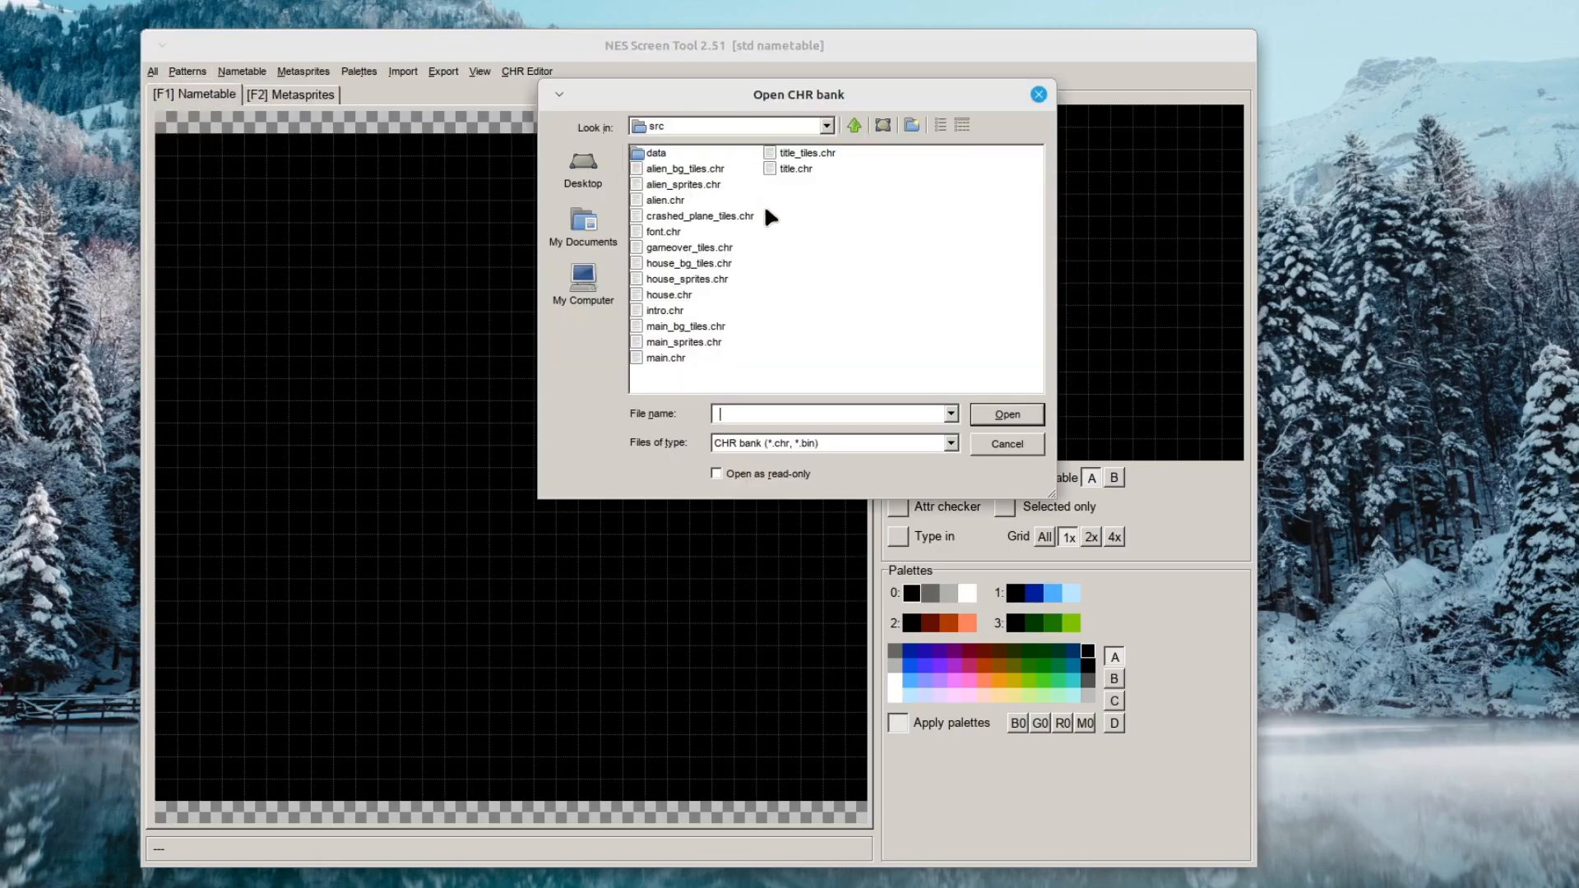
{"action": "mouse_move", "coordinate": [672, 245]}
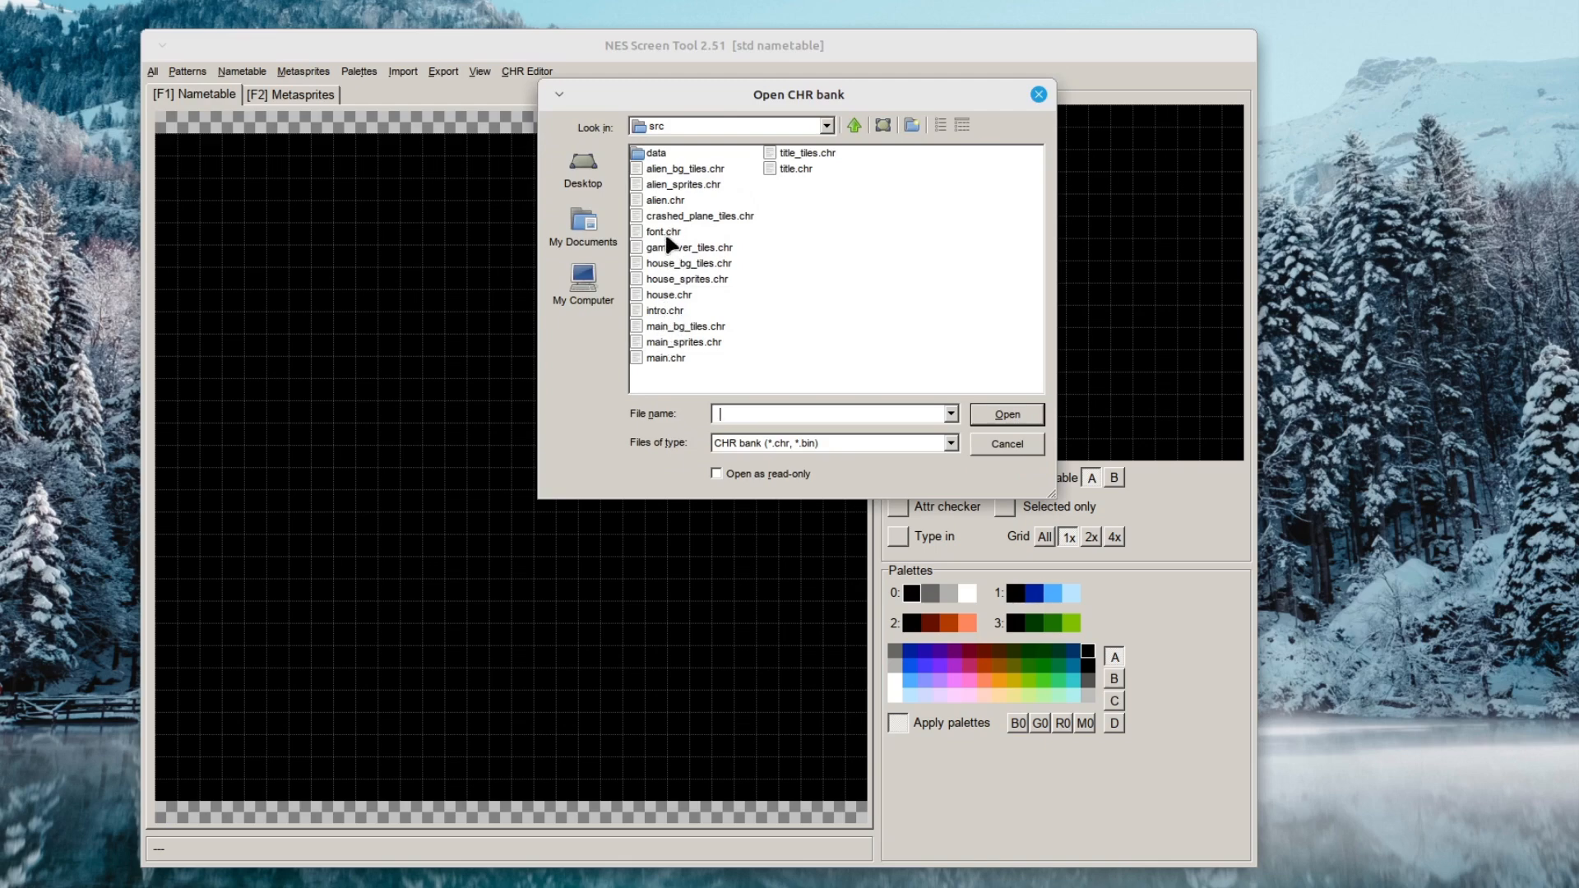
Load font.chr and then house_bg_tiles.chr into the tileset.
{"action": "left_click", "coordinate": [664, 232]}
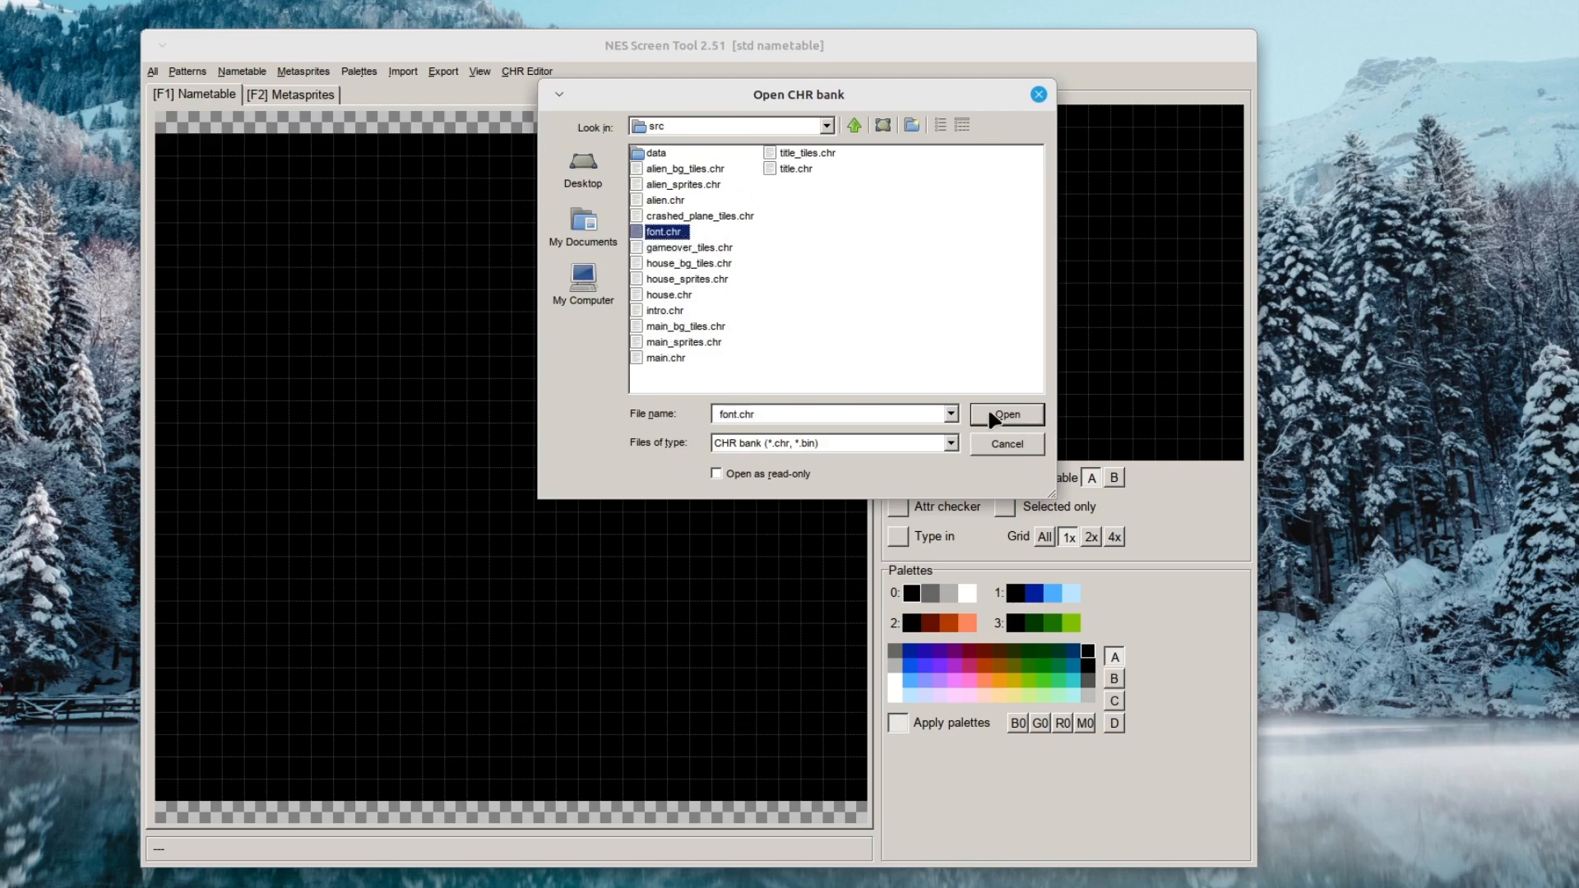
{"action": "left_click", "coordinate": [1005, 414]}
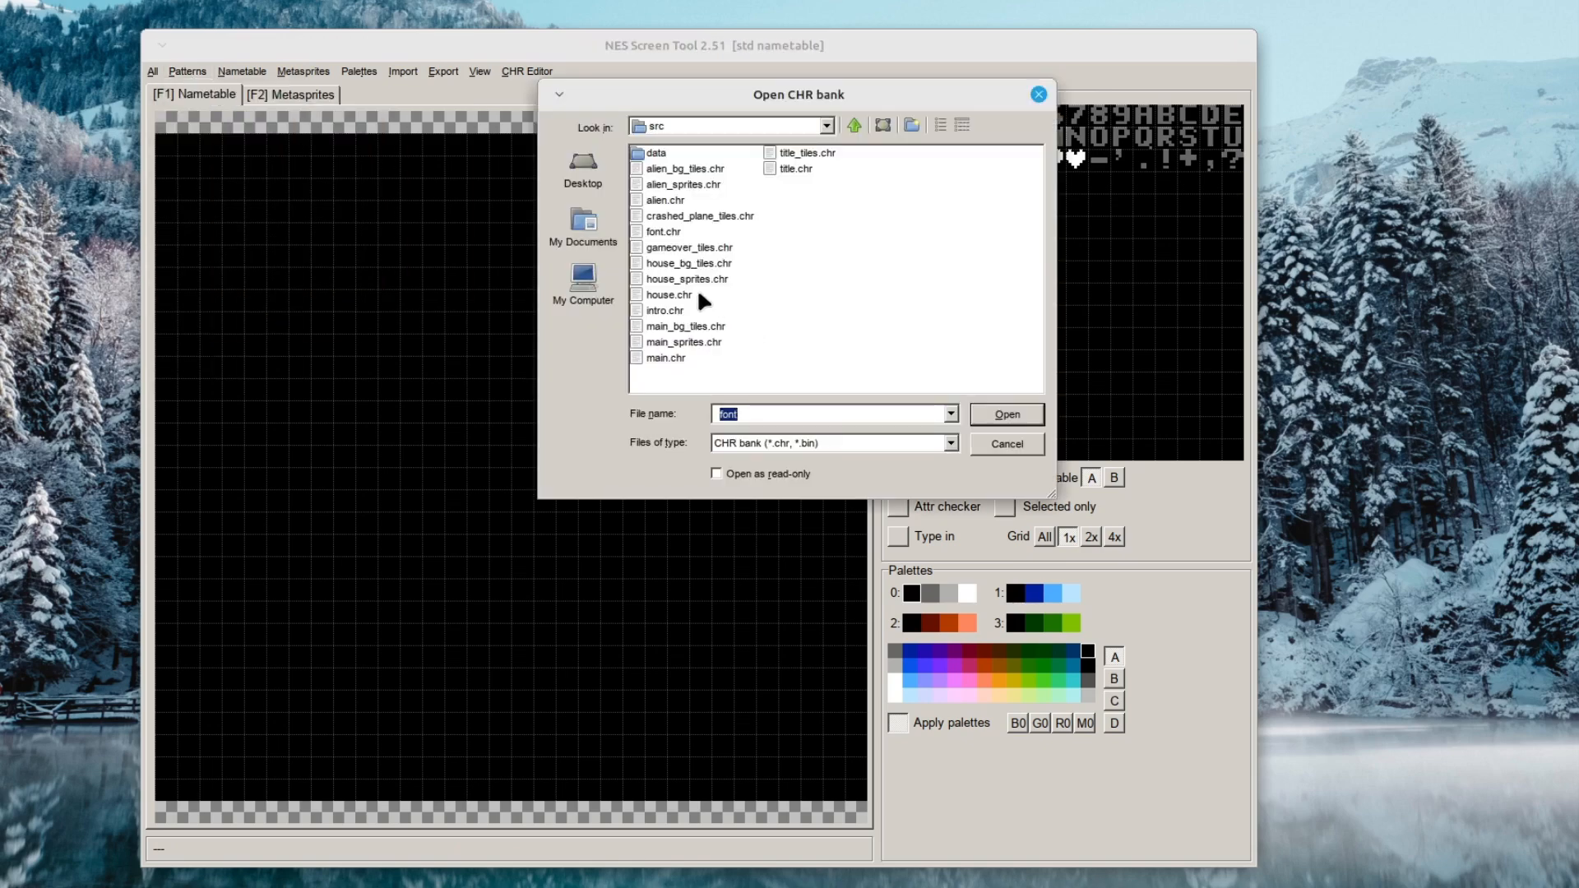
{"action": "left_click", "coordinate": [689, 263]}
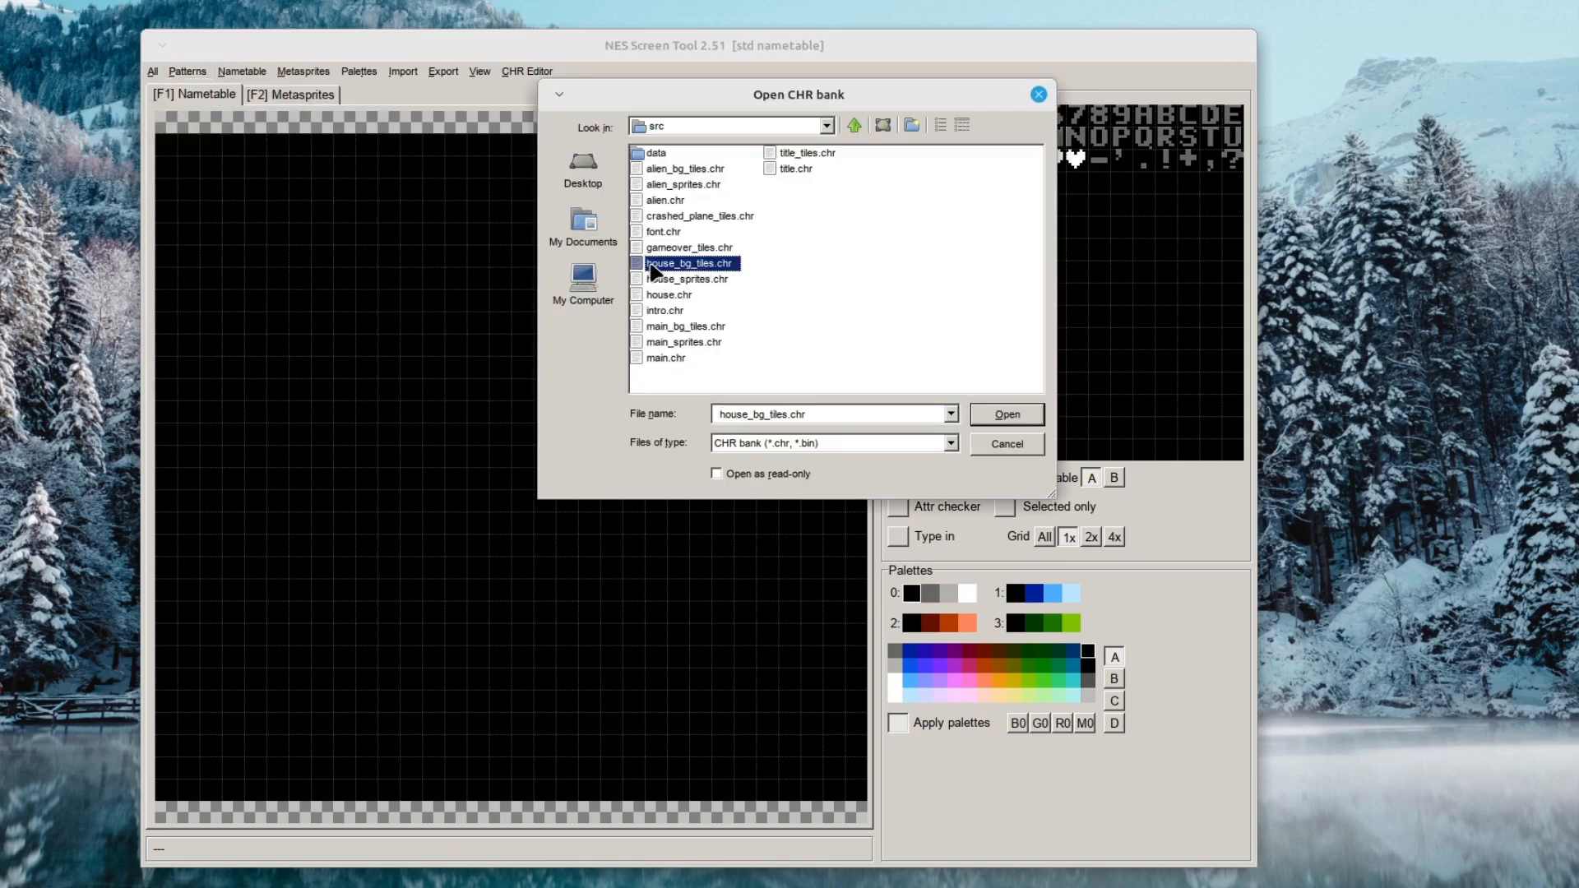
{"action": "left_click", "coordinate": [1005, 414]}
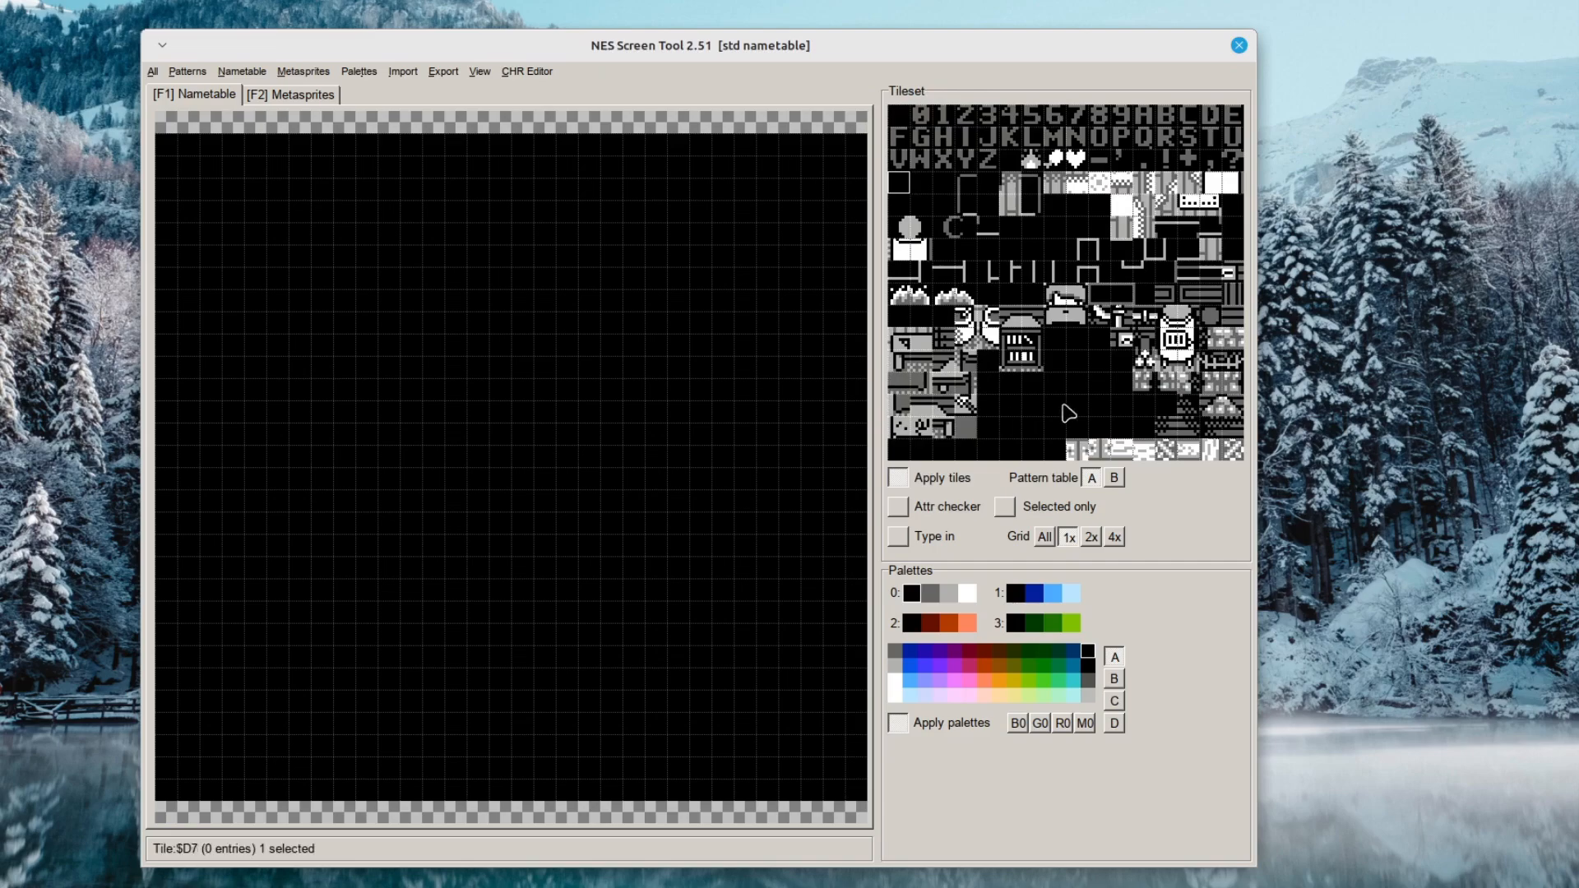
{"action": "left_click", "coordinate": [186, 71]}
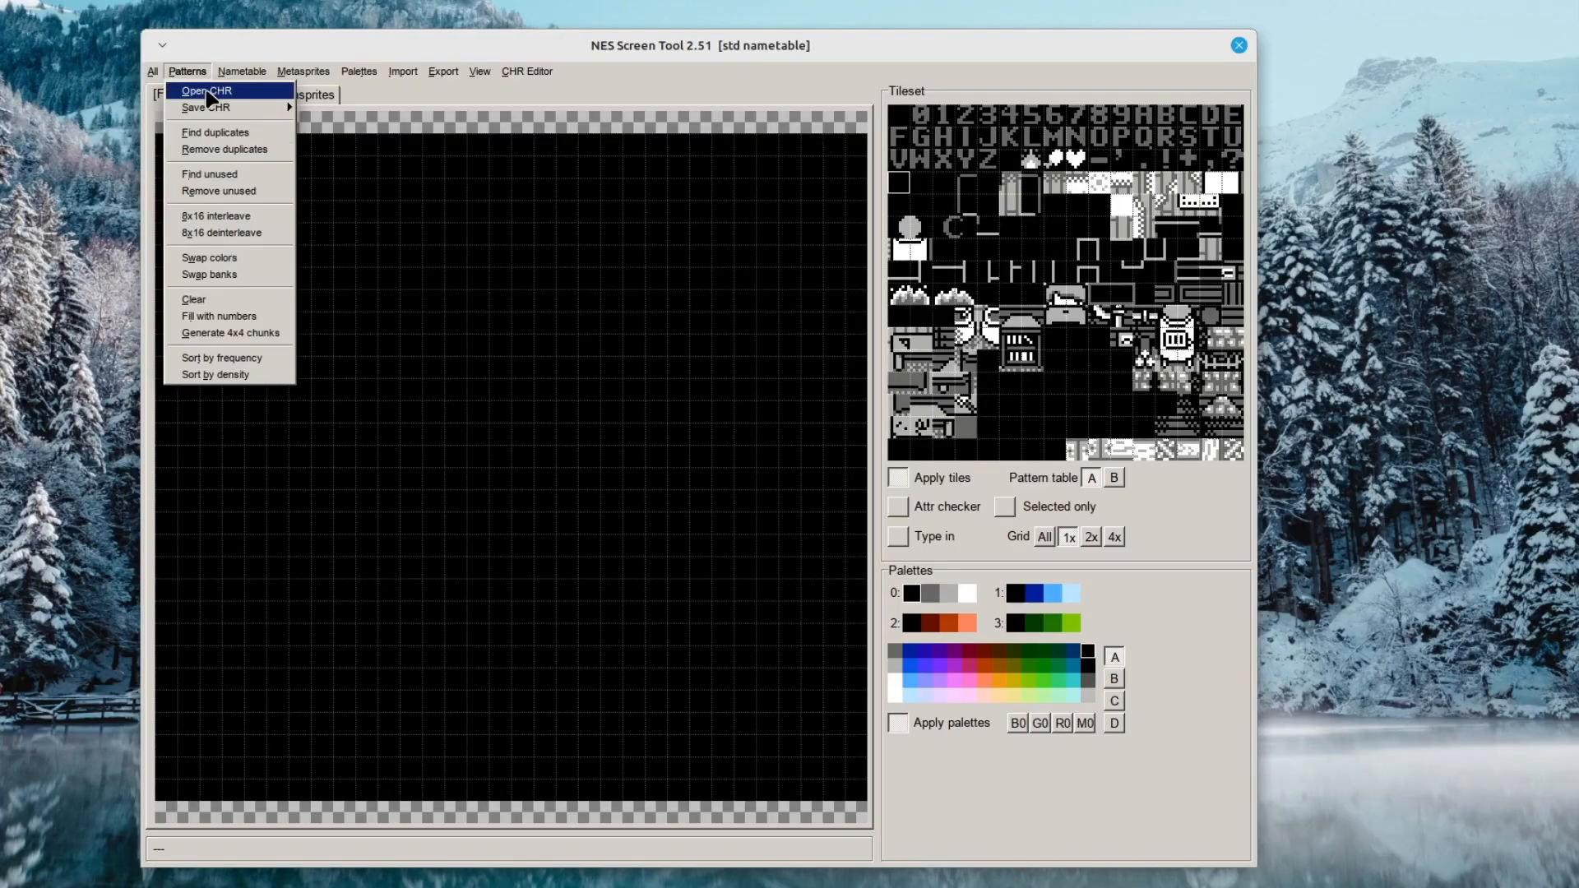
Load main_bg_tiles.chr through Patterns > Open CHR.
{"action": "left_click", "coordinate": [204, 91]}
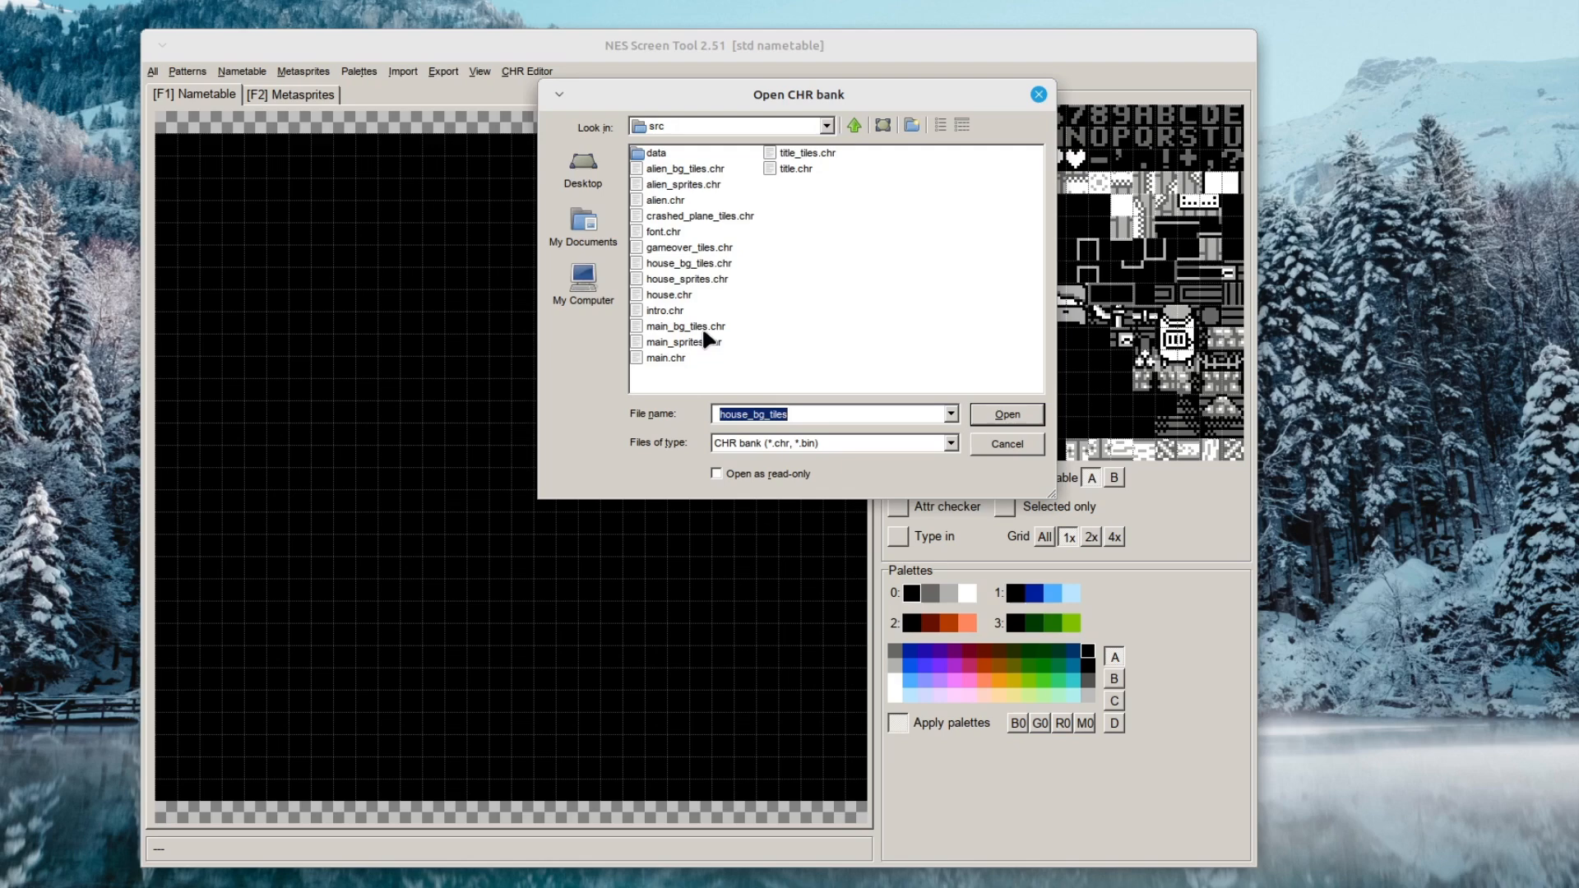
{"action": "left_click", "coordinate": [686, 325]}
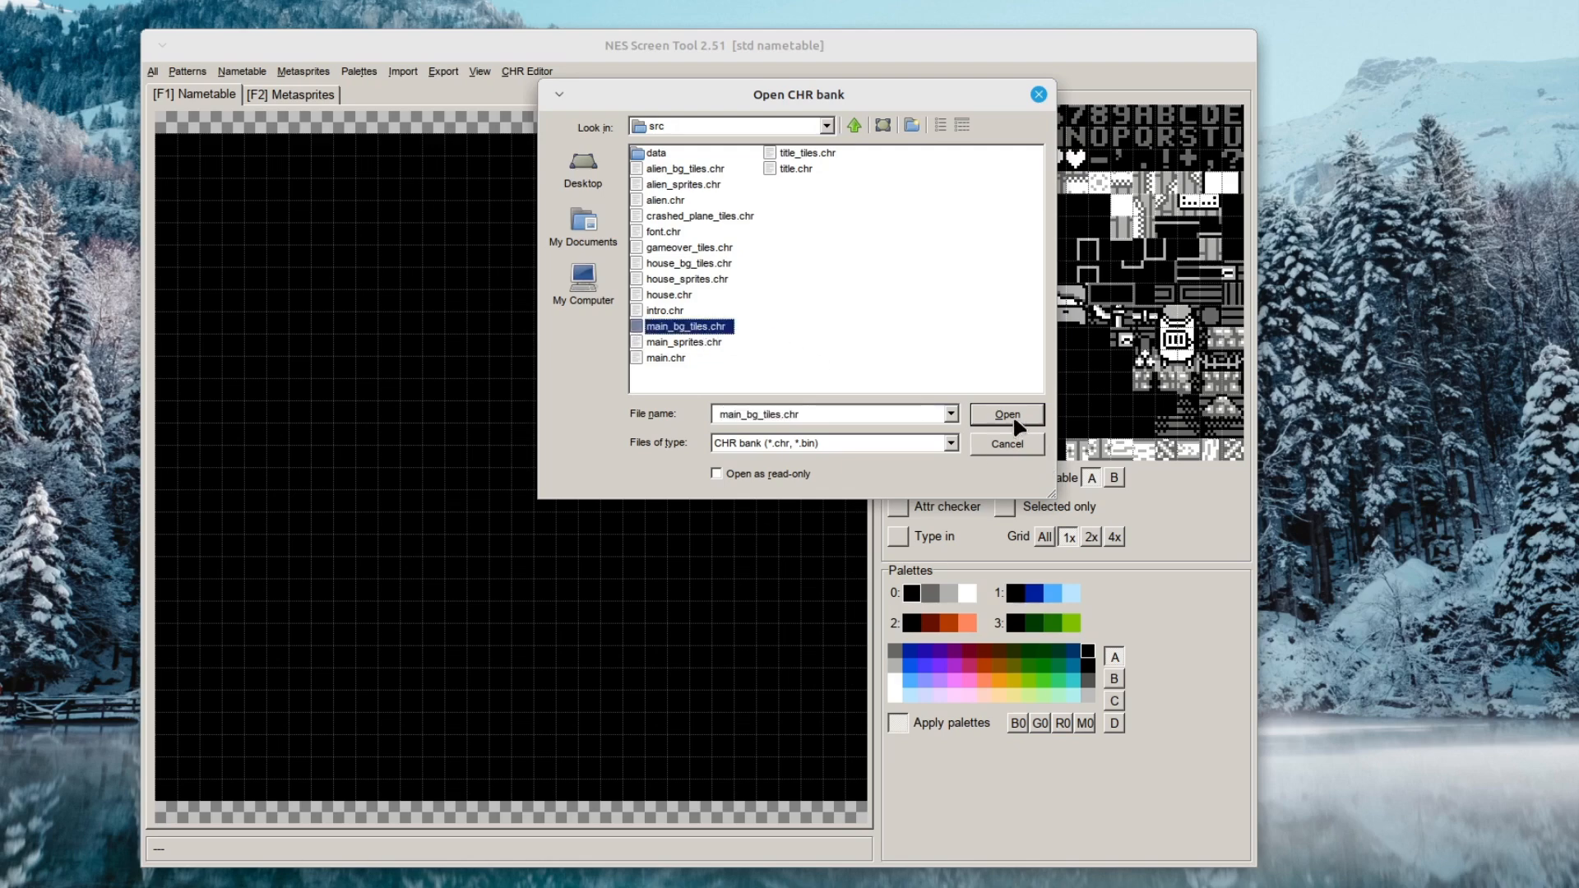
{"action": "left_click", "coordinate": [1006, 413]}
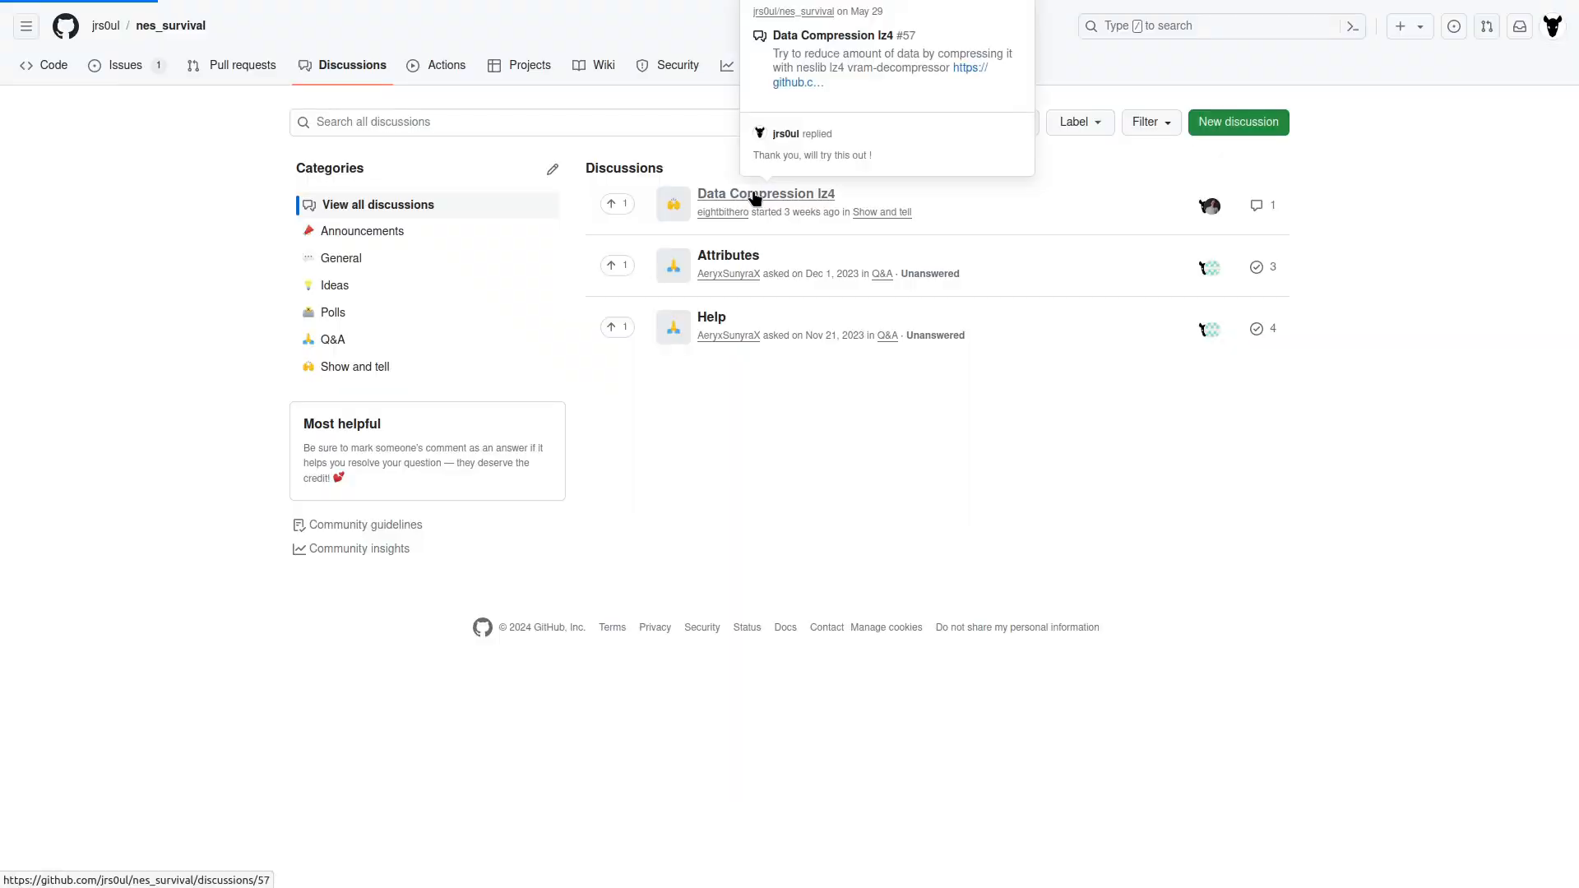
Open the 'Data Compression lz4' discussion and scroll through its post.
{"action": "left_click", "coordinate": [764, 194]}
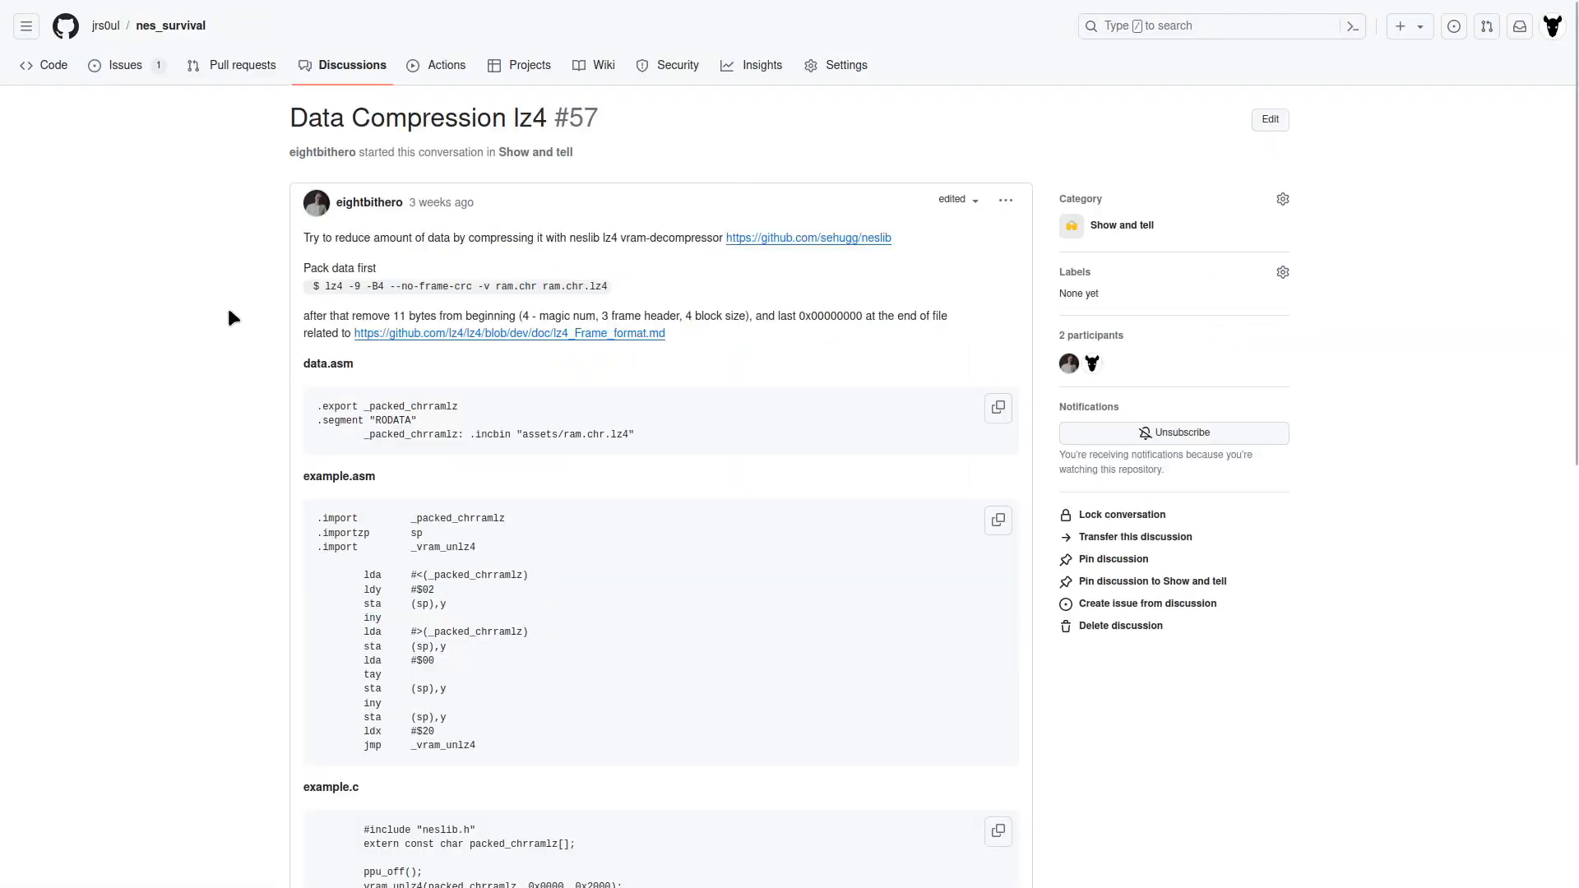
{"action": "scroll", "scroll_direction": "down", "scroll_amount": 3}
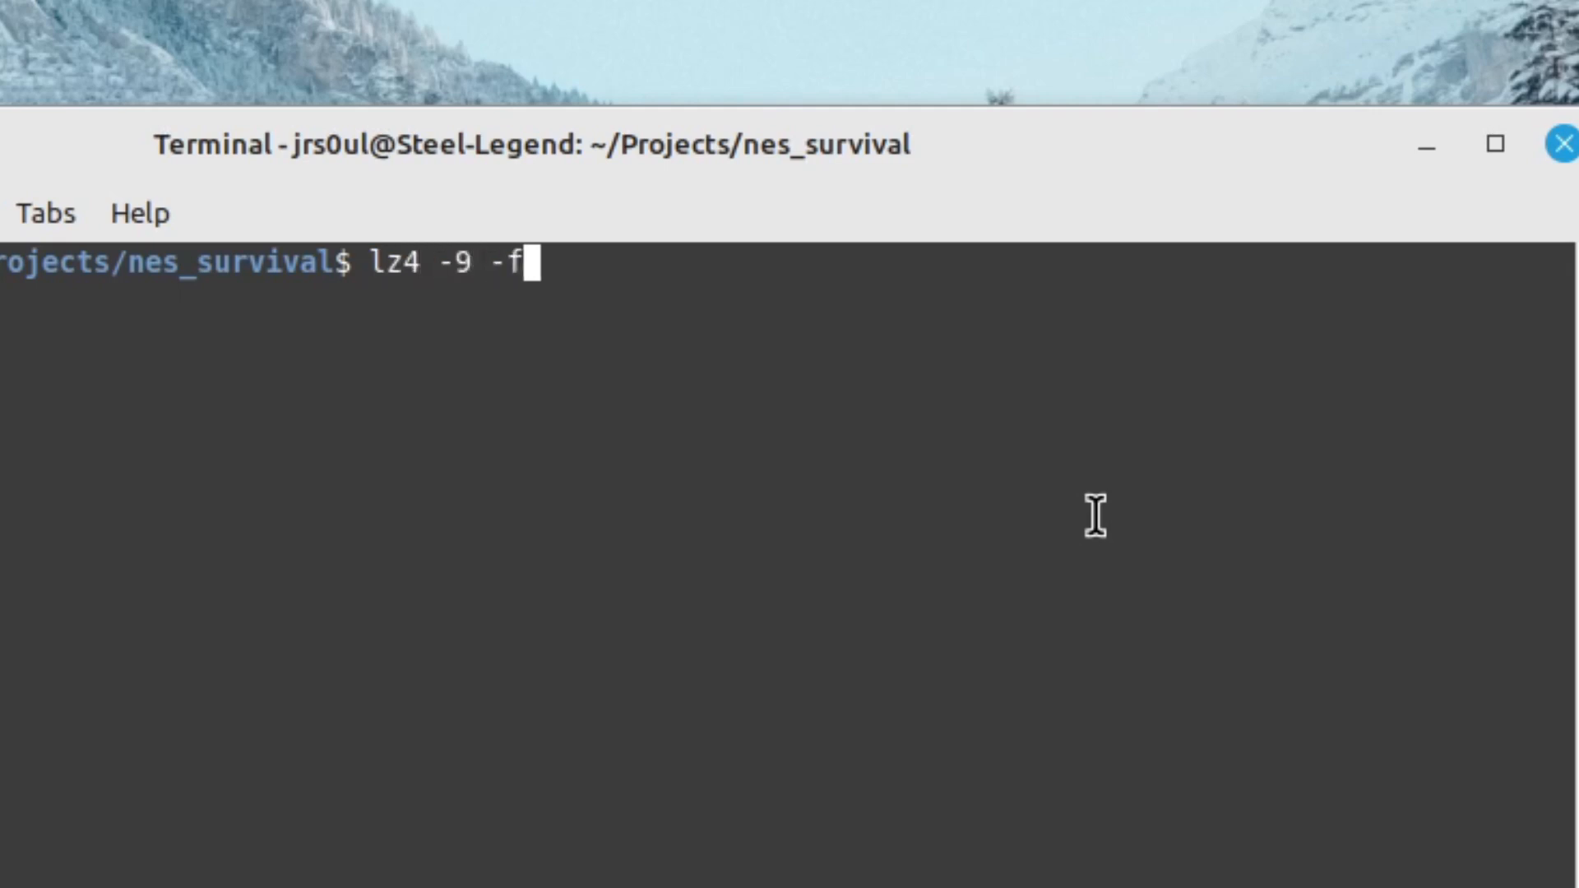
Type lz4 options -B4 --no-frame-crc with input src/intro.chr and output src/intro_comp.
{"action": "type", "text": "-B4 --no-frame-"}
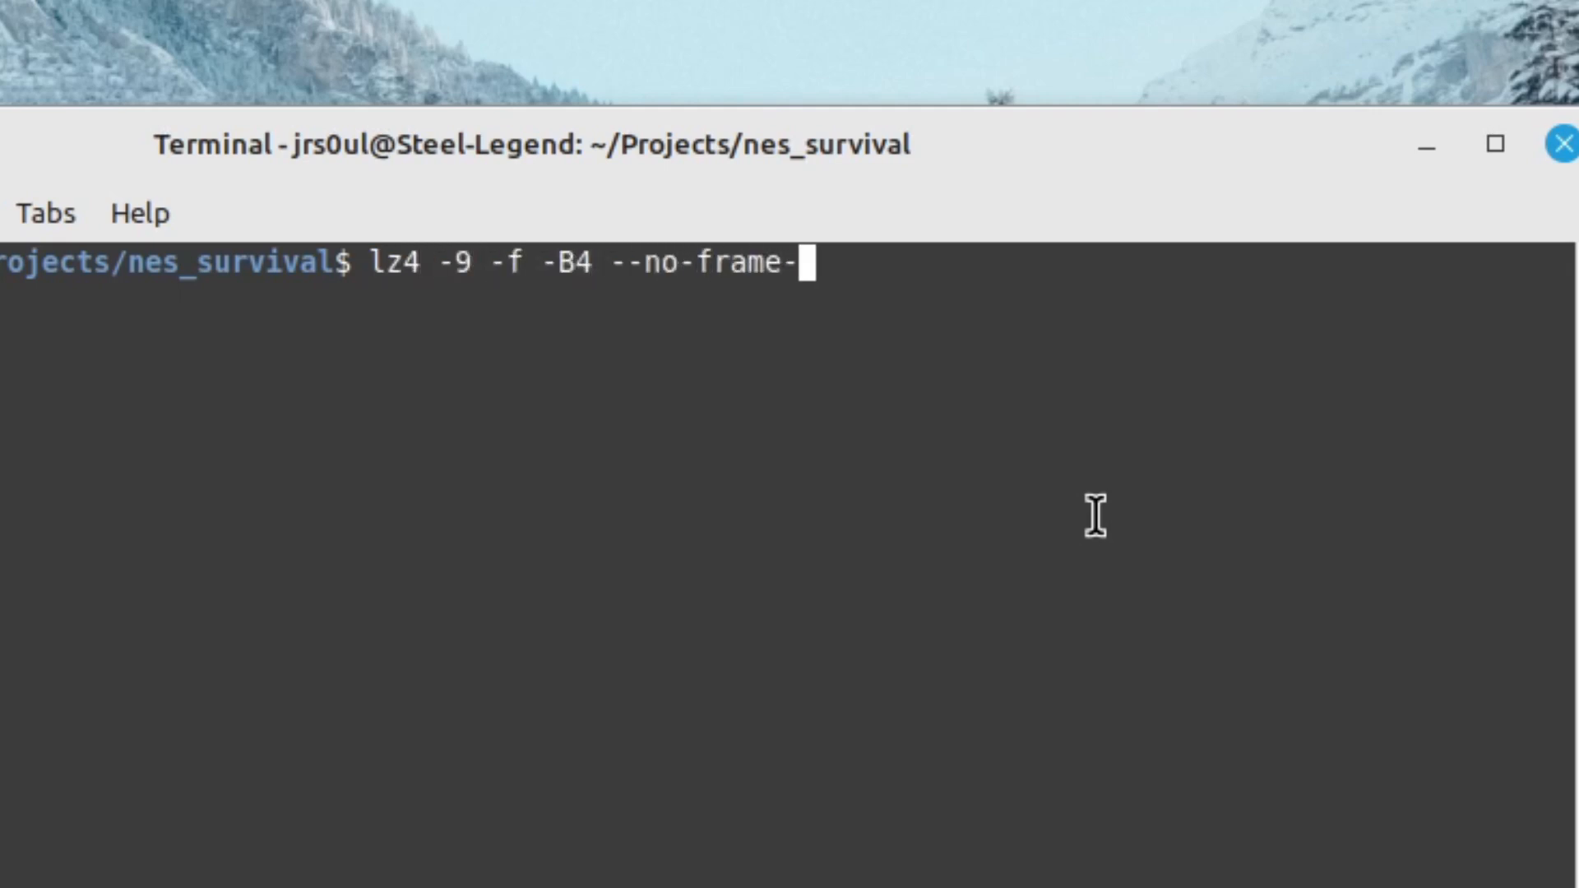
{"action": "type", "text": "crc src/intro.chr"}
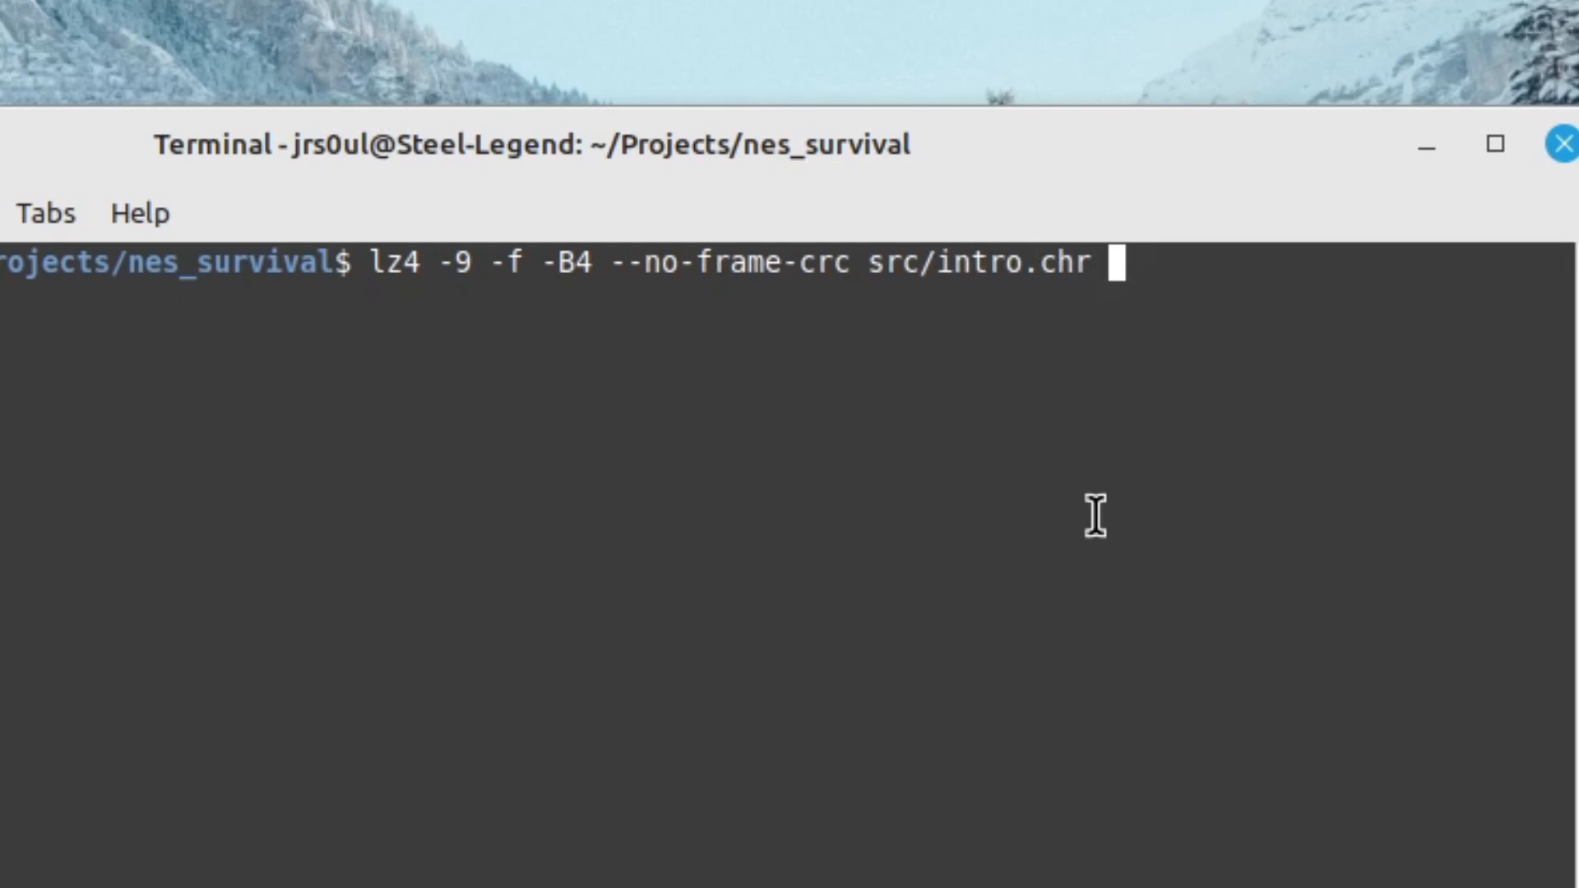
{"action": "type", "text": "src/intro_comp."}
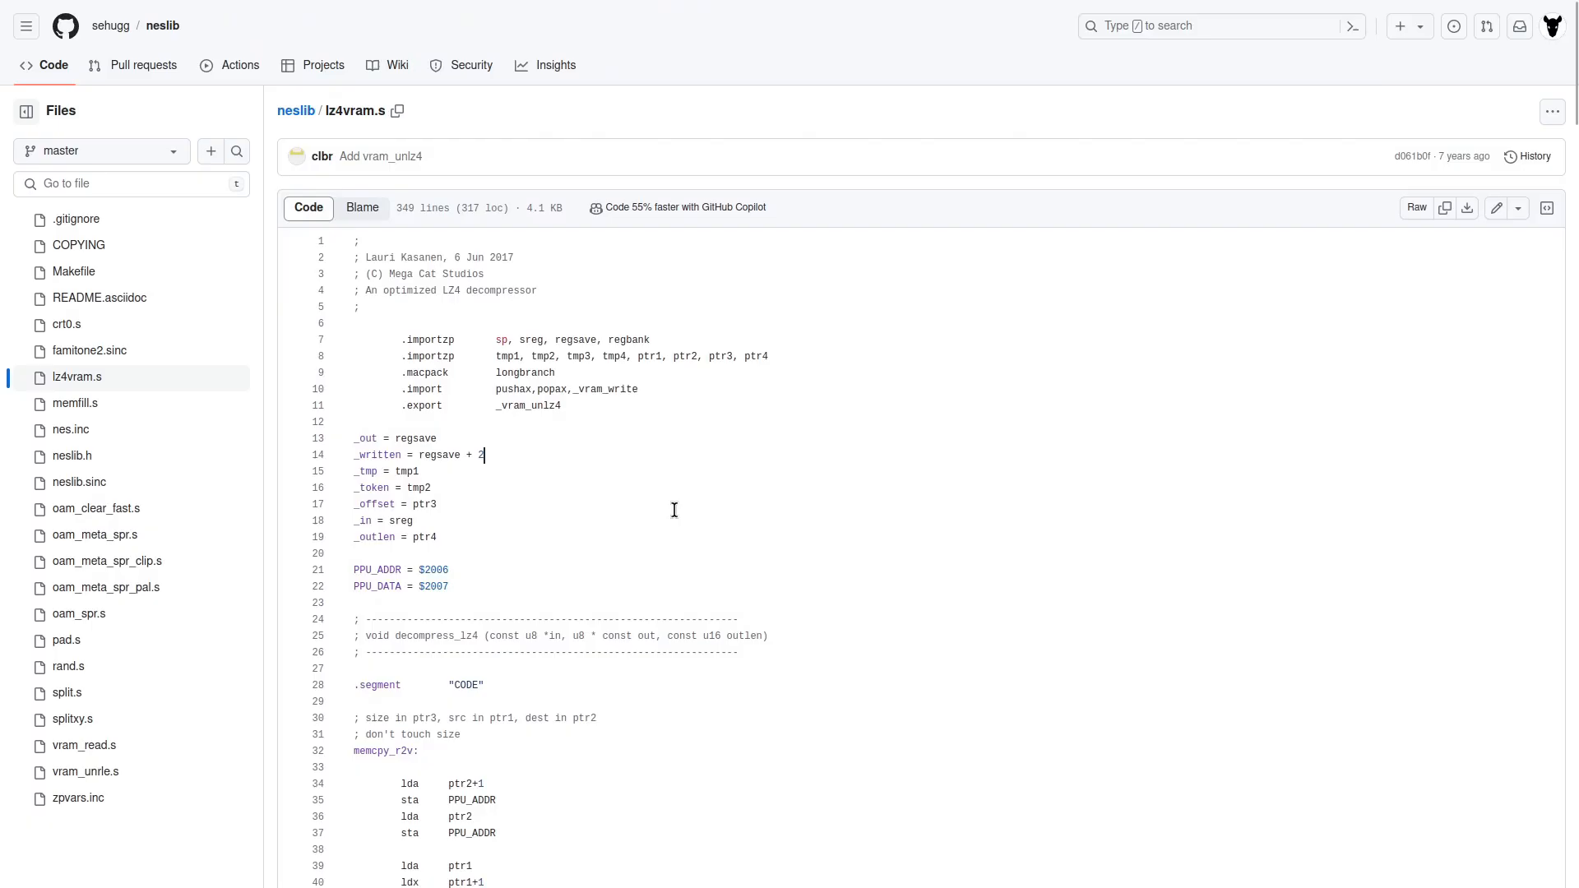
Scroll down the neslib repository listing and select lz4vram.s.
{"action": "scroll", "scroll_direction": "down", "scroll_amount": 3}
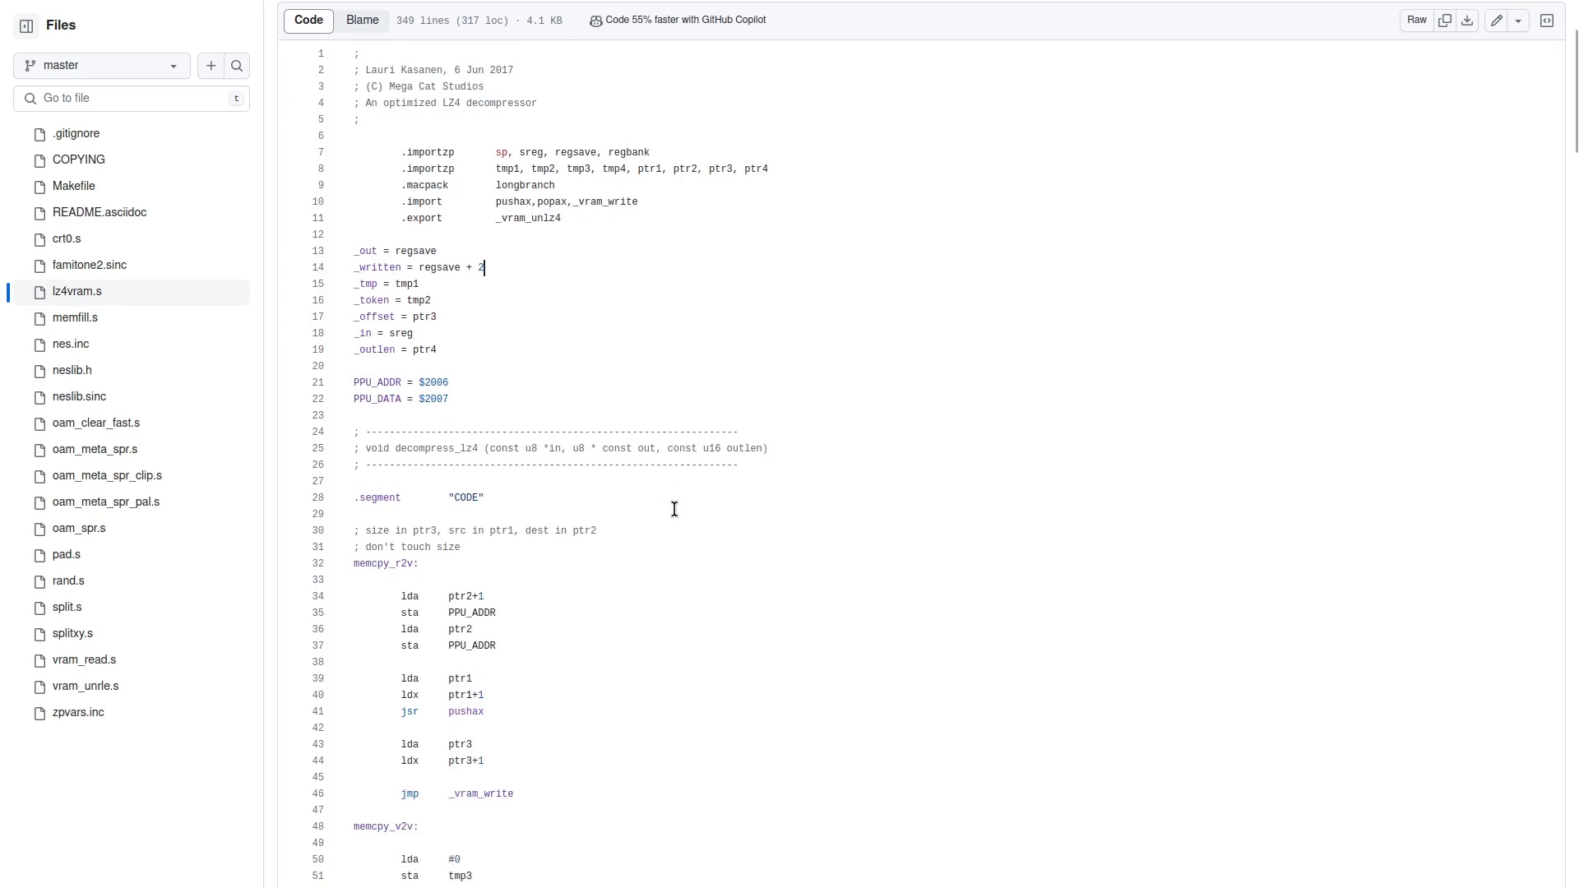
{"action": "scroll", "scroll_direction": "down", "scroll_amount": 3}
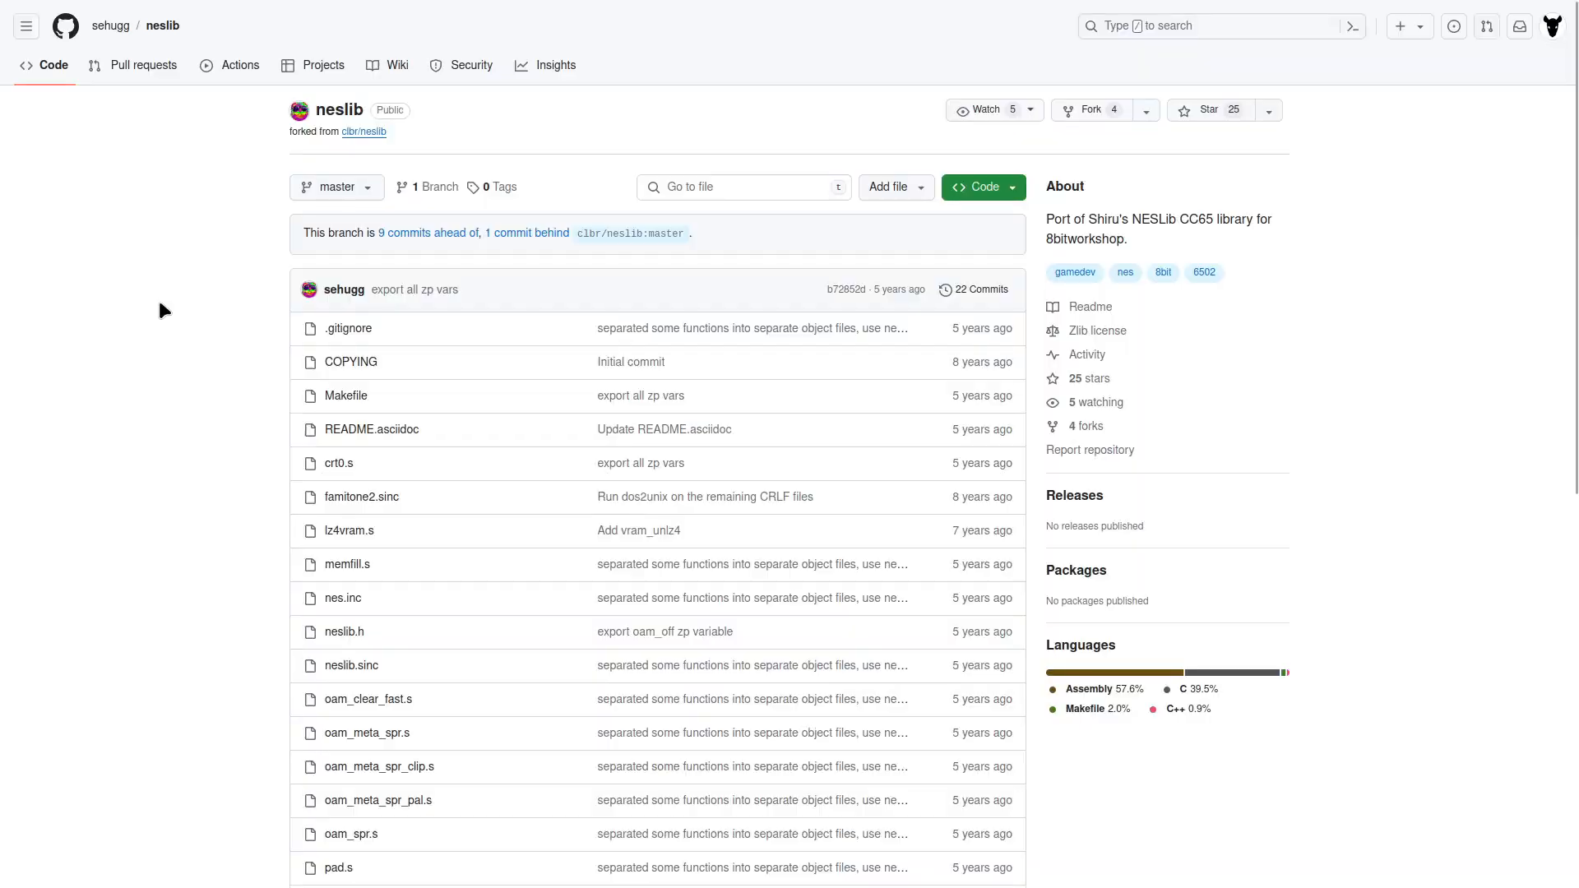
{"action": "scroll", "scroll_direction": "down", "scroll_amount": 3}
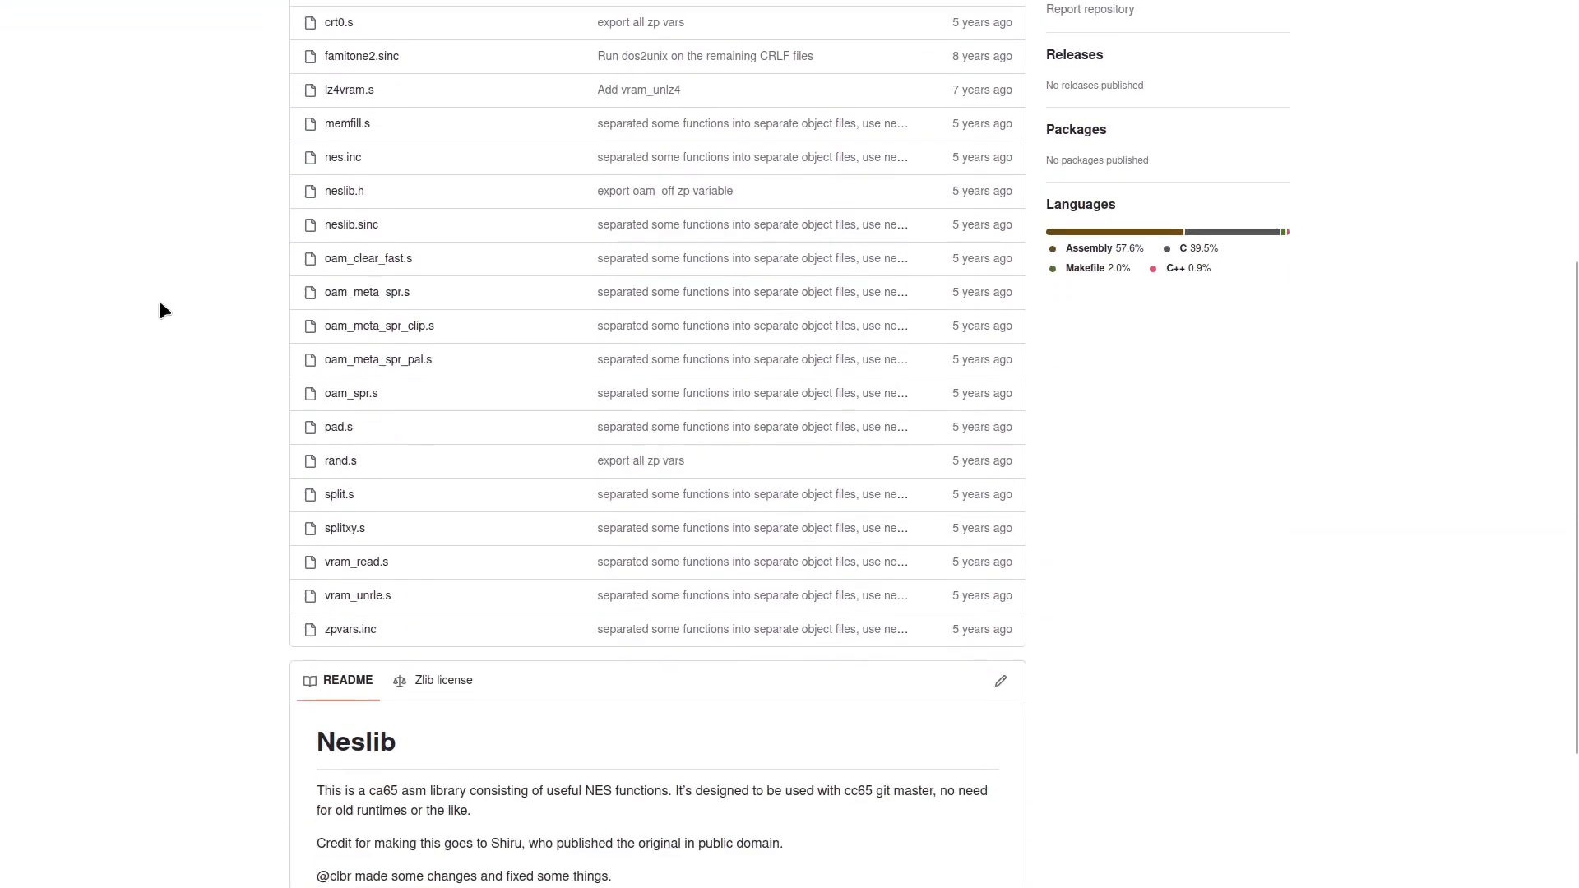
{"action": "scroll", "scroll_direction": "down", "scroll_amount": 3}
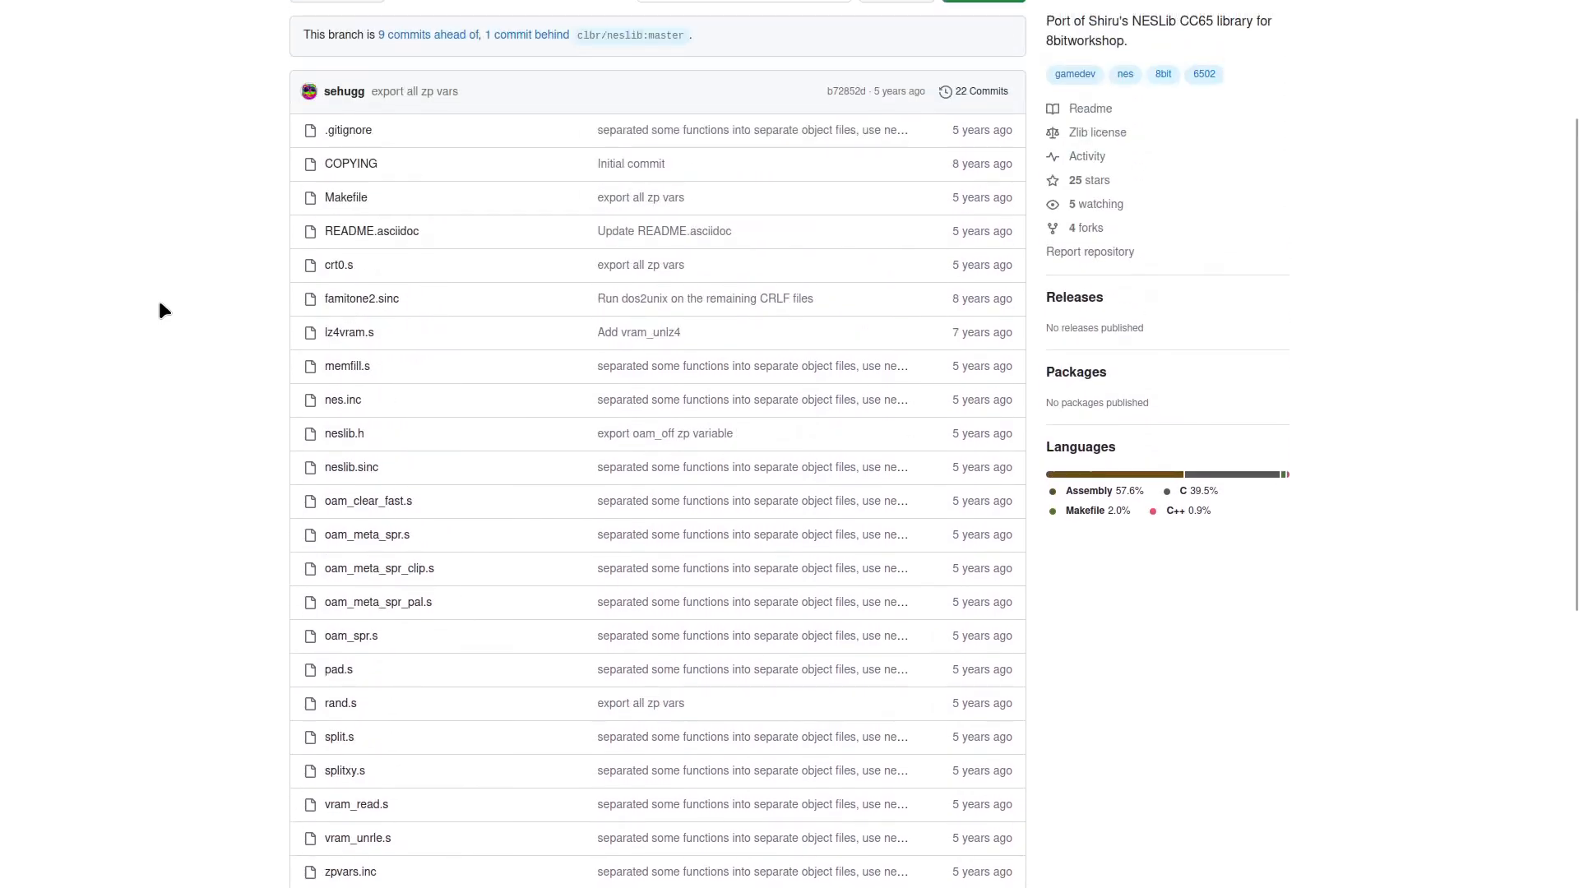
{"action": "left_click", "coordinate": [349, 332]}
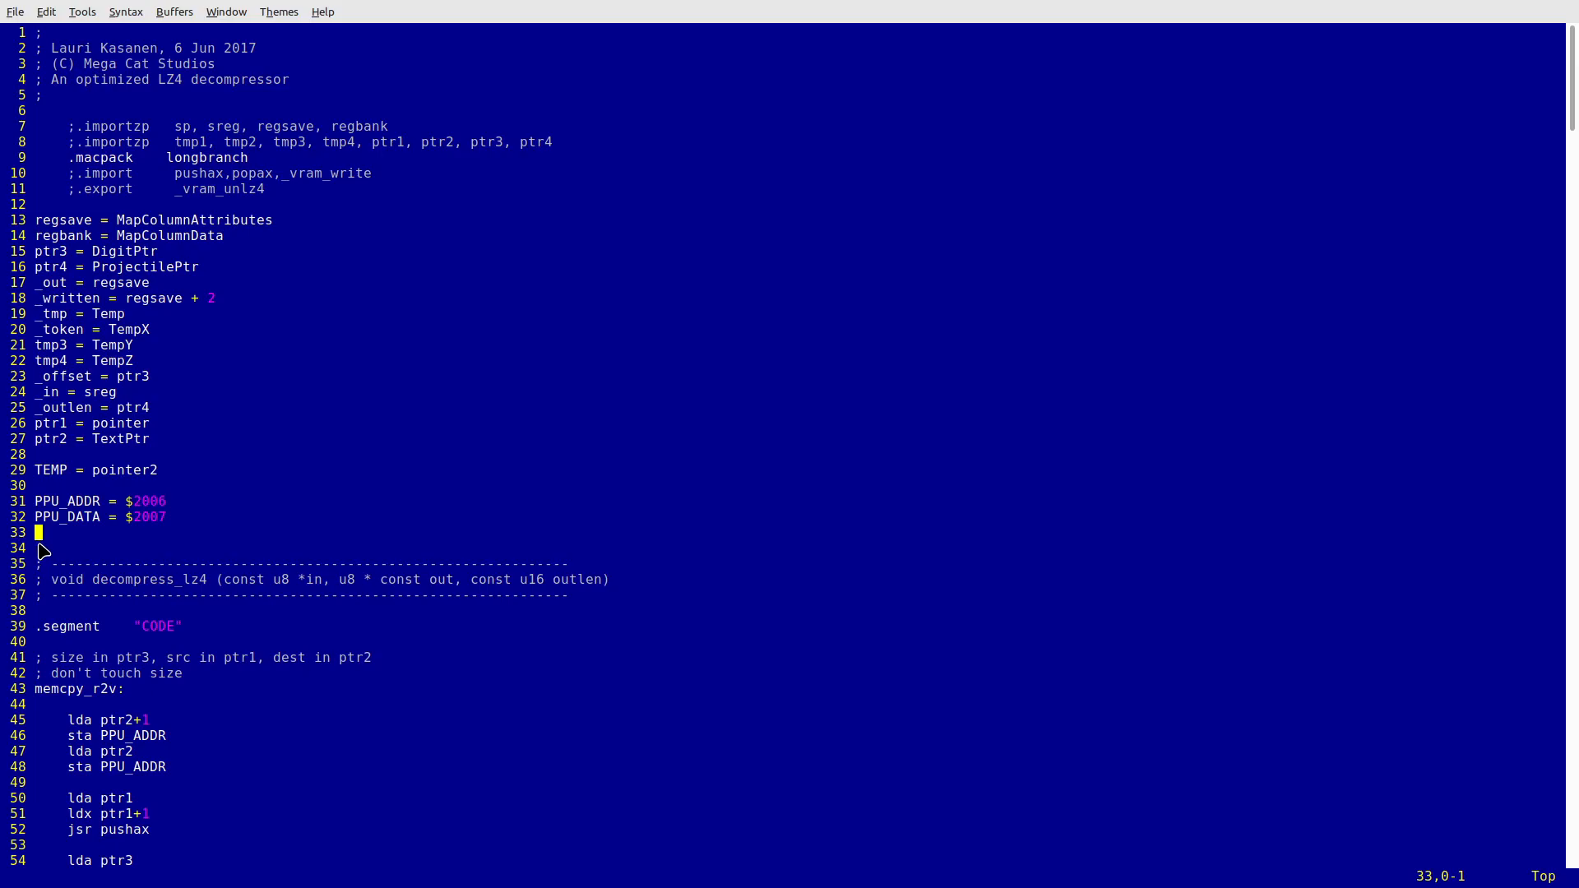
Enter gVim visual mode to select the CopyCHRTiles block.
{"action": "key", "text": "v"}
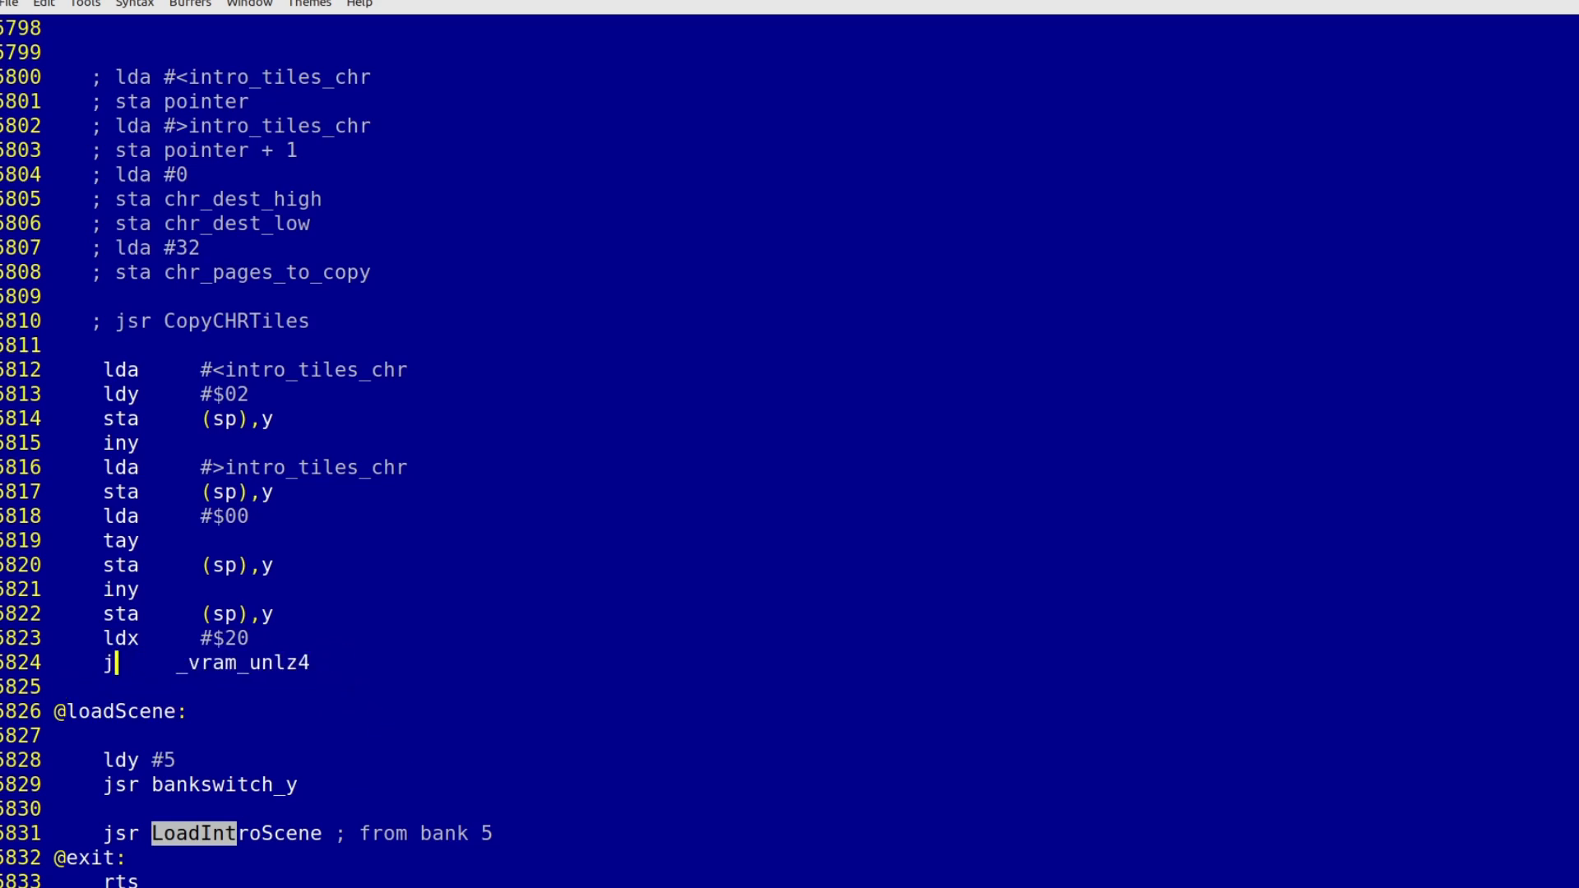
Complete the instruction as jsr _vram_unlz4.
{"action": "type", "text": "sr"}
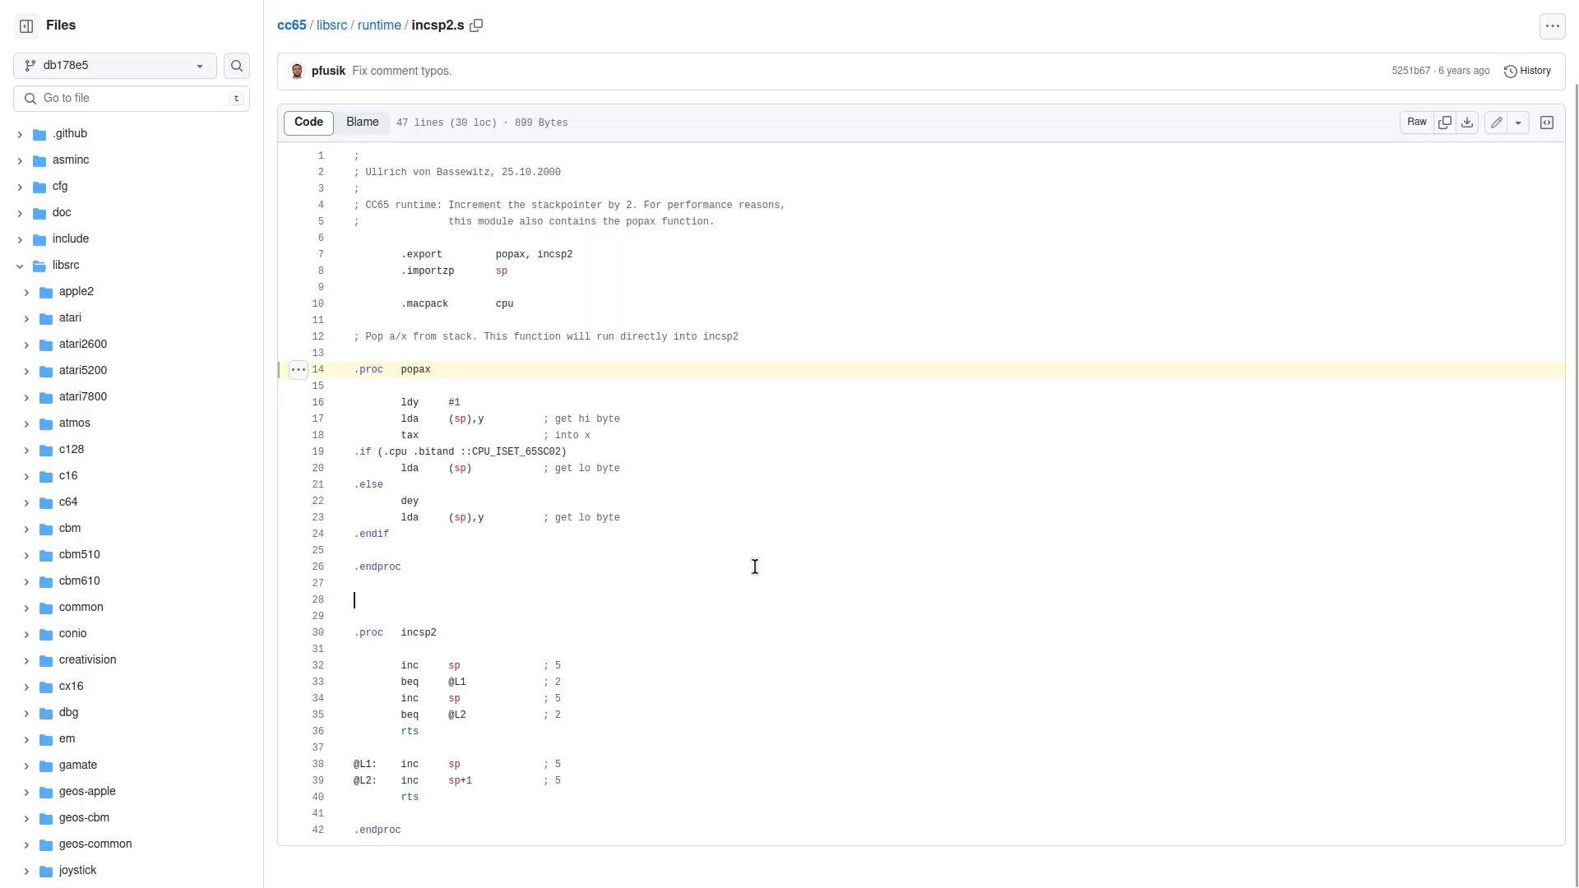
{"action": "mouse_move", "coordinate": [345, 632]}
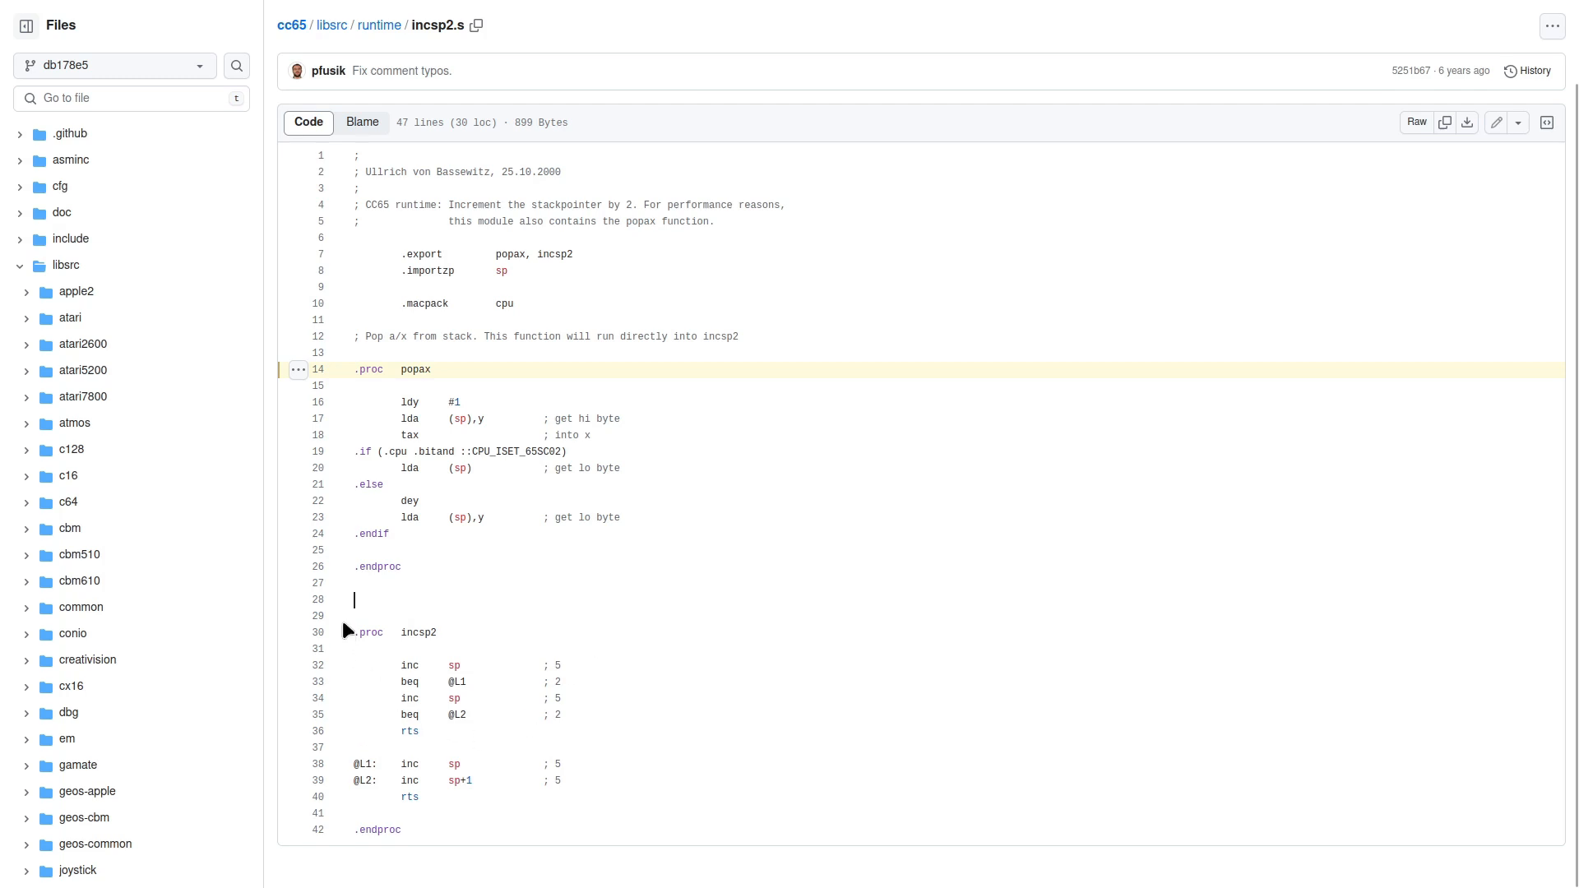
{"action": "mouse_move", "coordinate": [363, 636]}
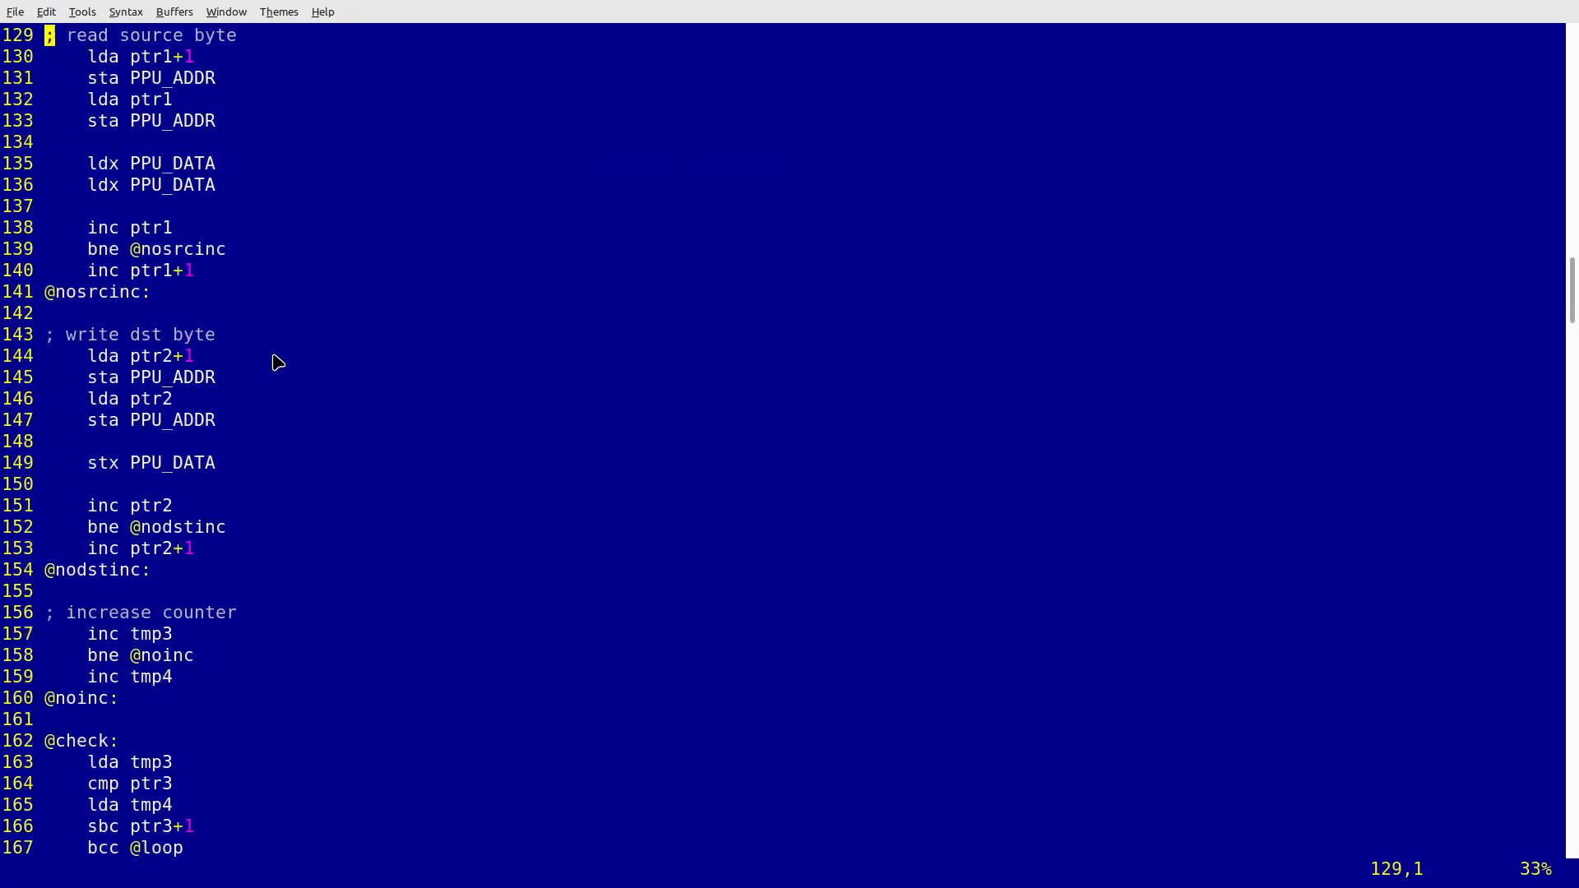
Scroll the LZ4 decompressor source down to the PPU_DATA byte-copy loop.
{"action": "scroll", "scroll_direction": "down", "scroll_amount": 3}
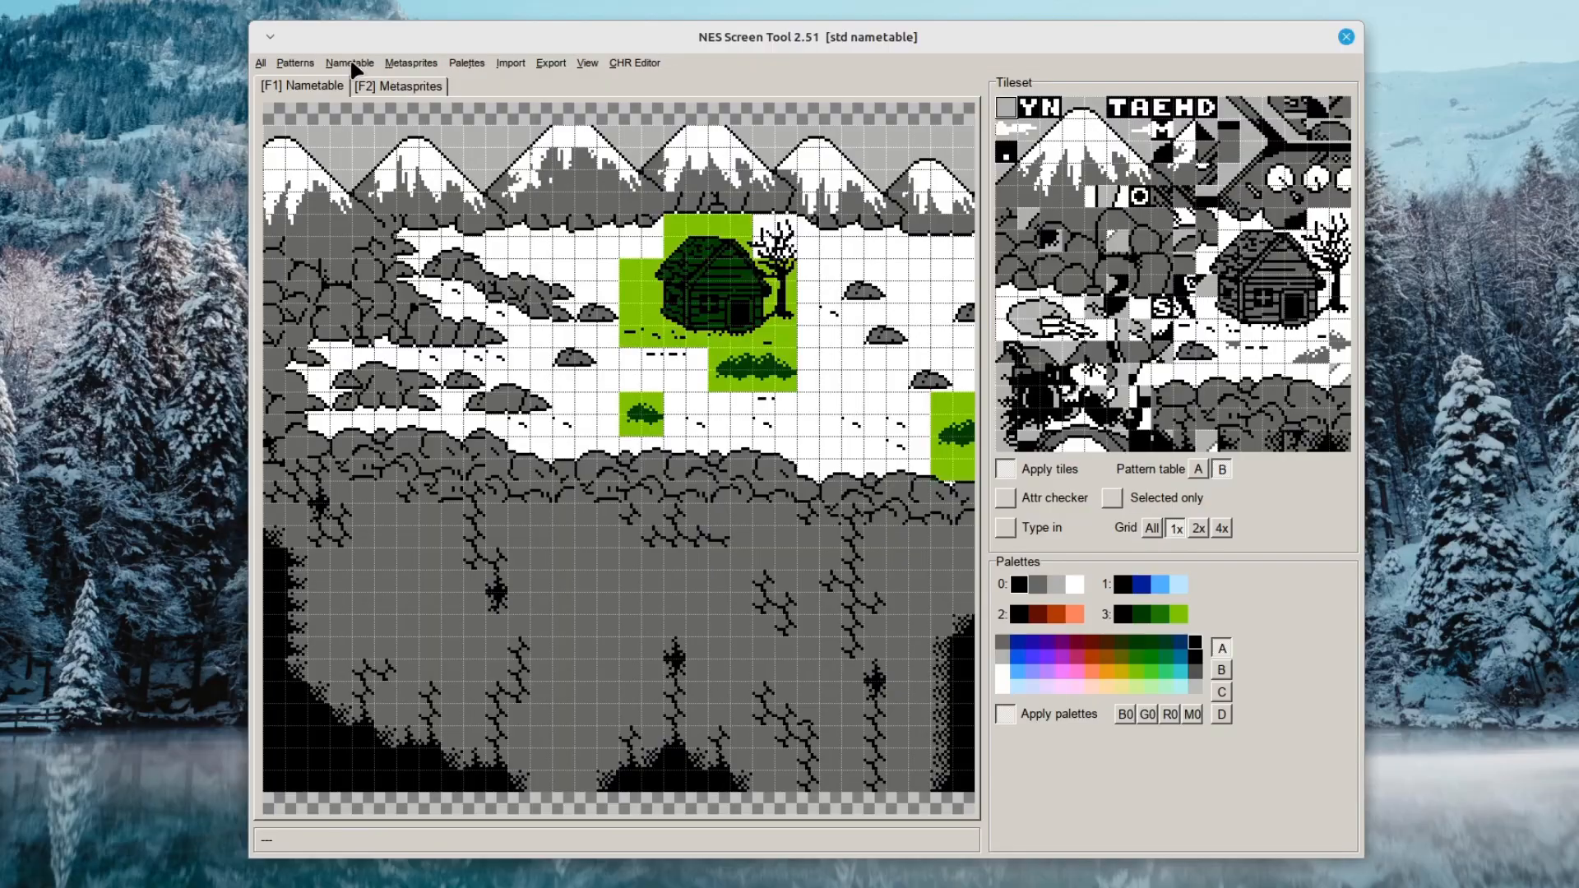
Save the cabin nametable as binary, keeping the name intro_bg_mowdens_top.
{"action": "left_click", "coordinate": [550, 63]}
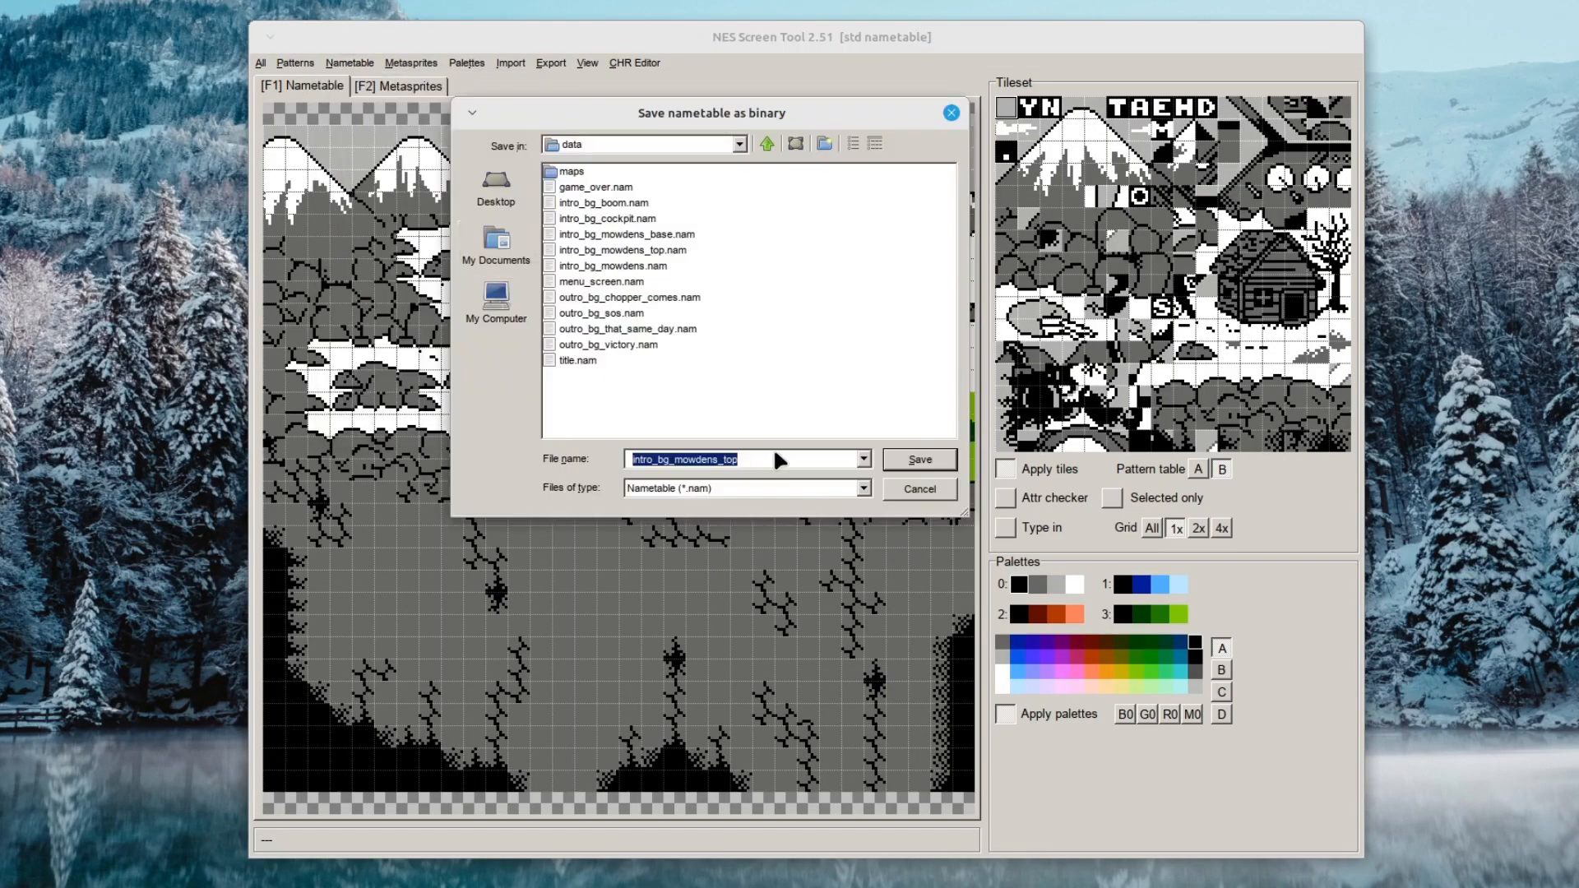
{"action": "left_click", "coordinate": [745, 459]}
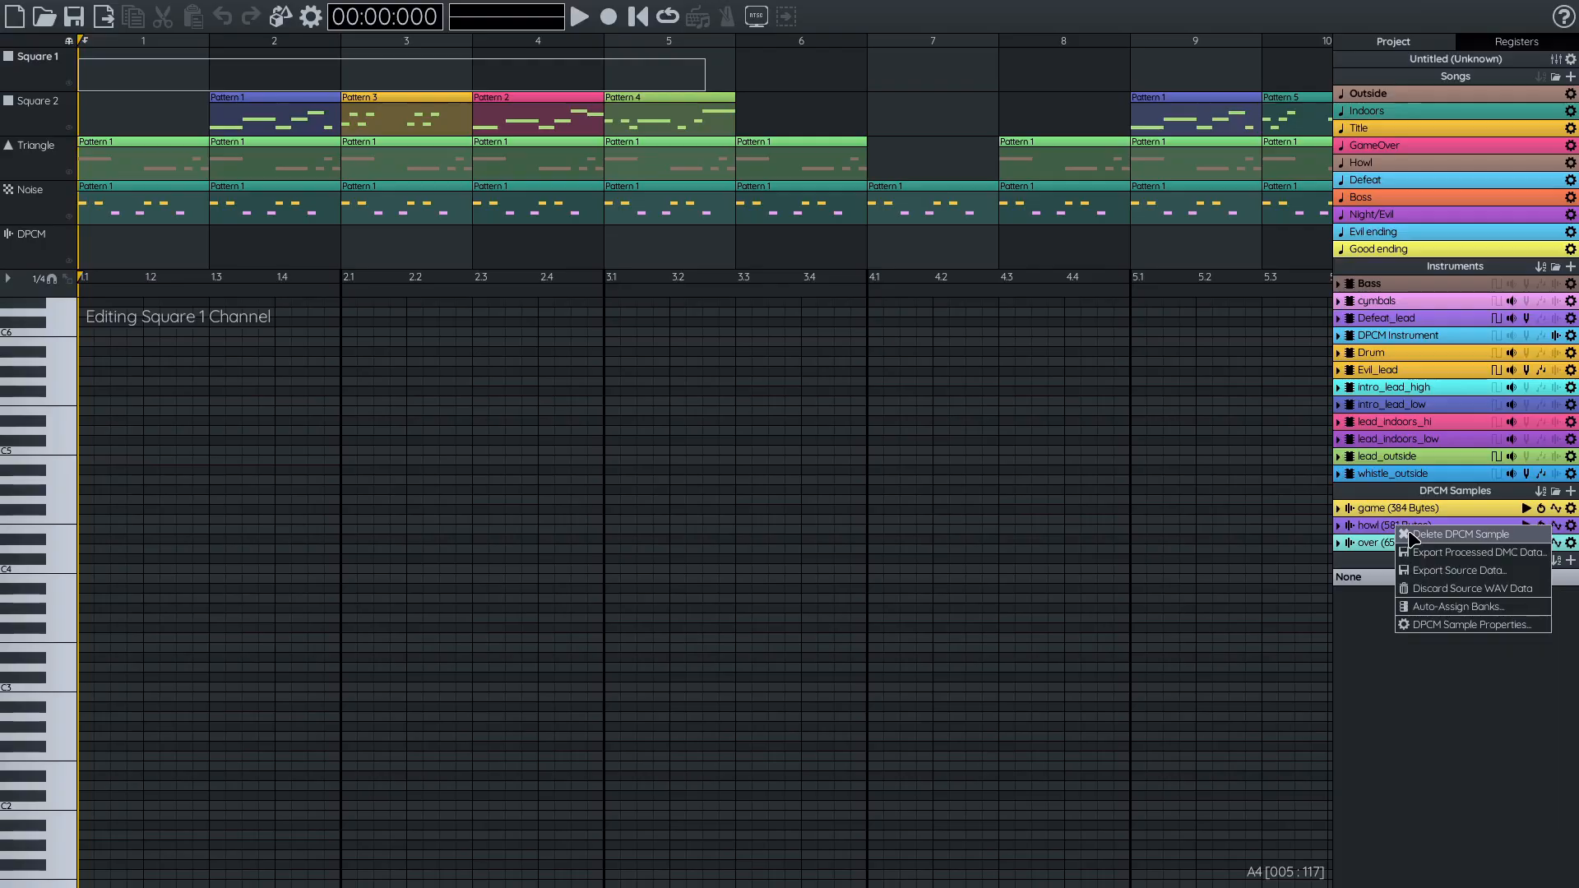
Delete the howl DPCM sample from the FamiStudio project and confirm the removal.
{"action": "left_click", "coordinate": [1453, 534]}
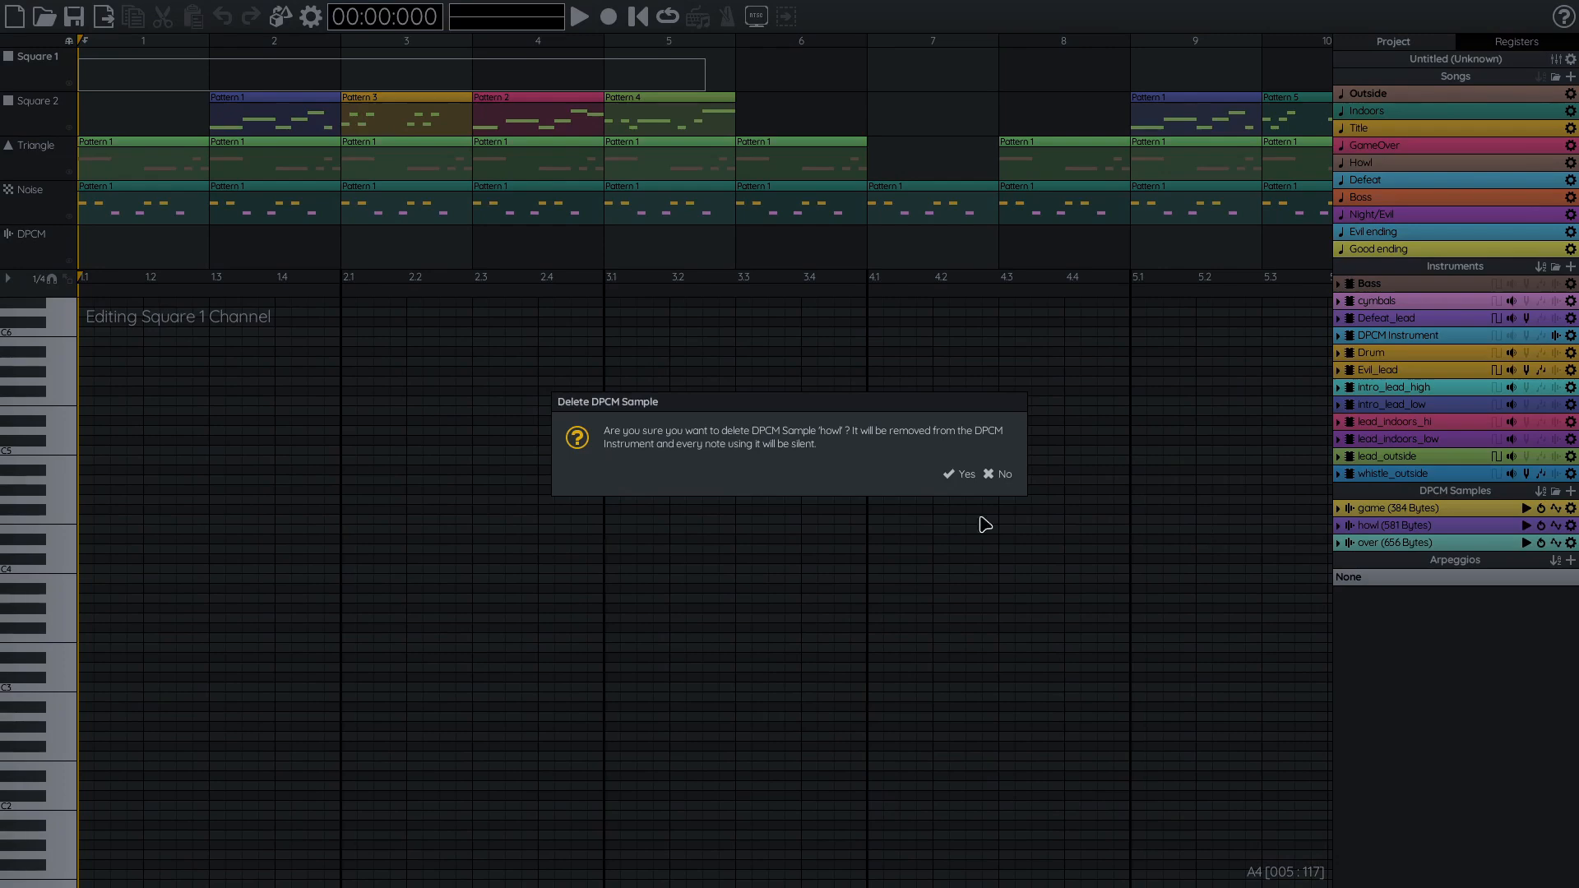
{"action": "left_click", "coordinate": [957, 474]}
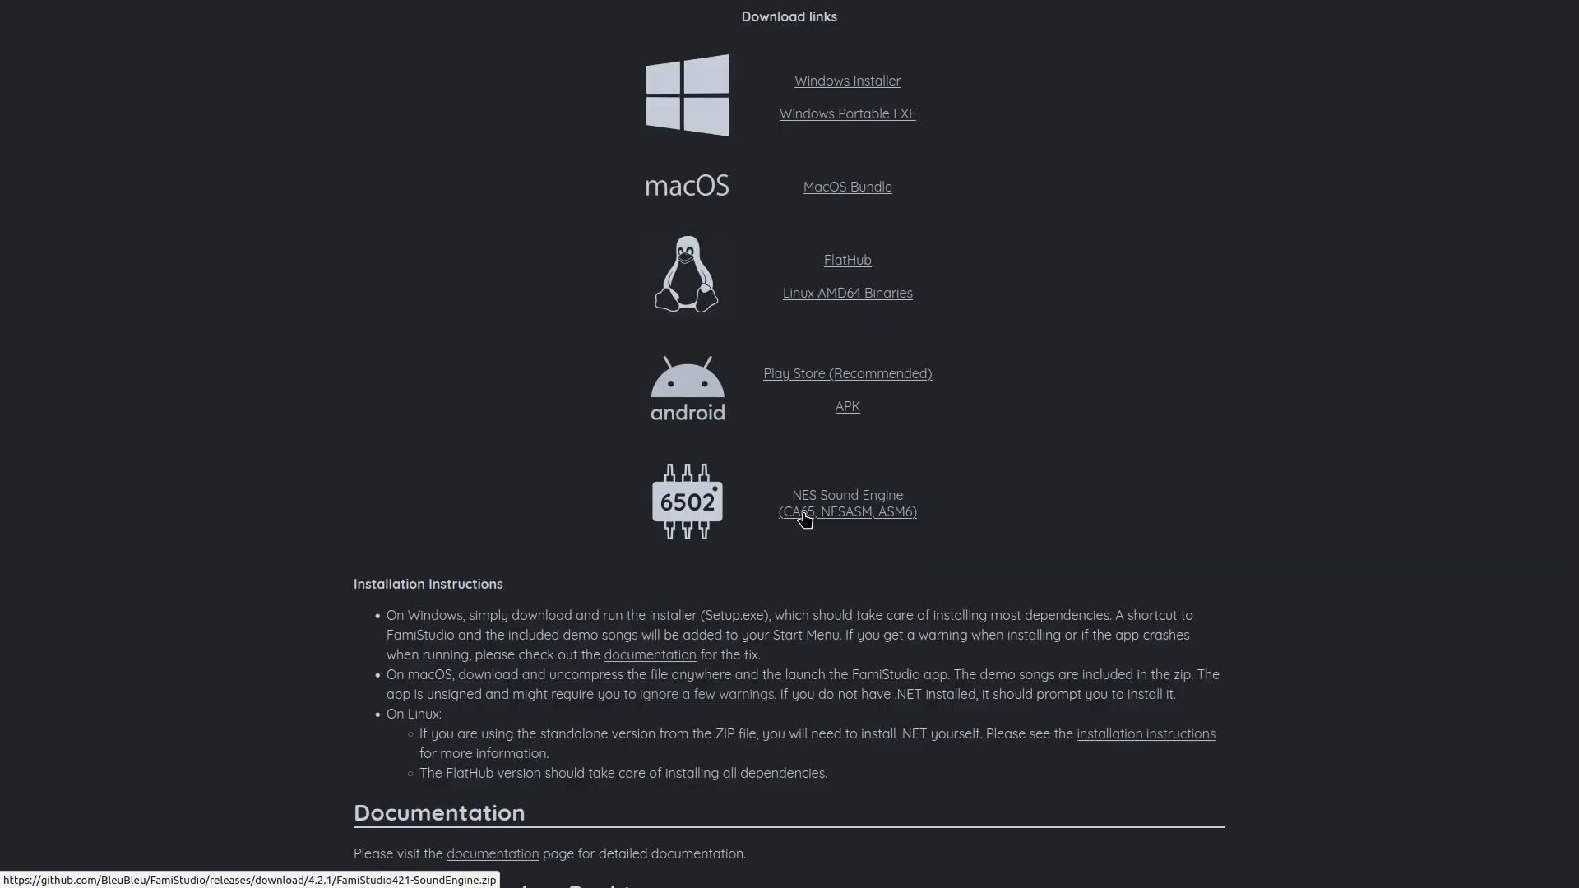
Download the FamiStudio 4.2.1 NES Sound Engine package for CA65, NESASM and ASM6.
{"action": "left_click", "coordinate": [847, 503]}
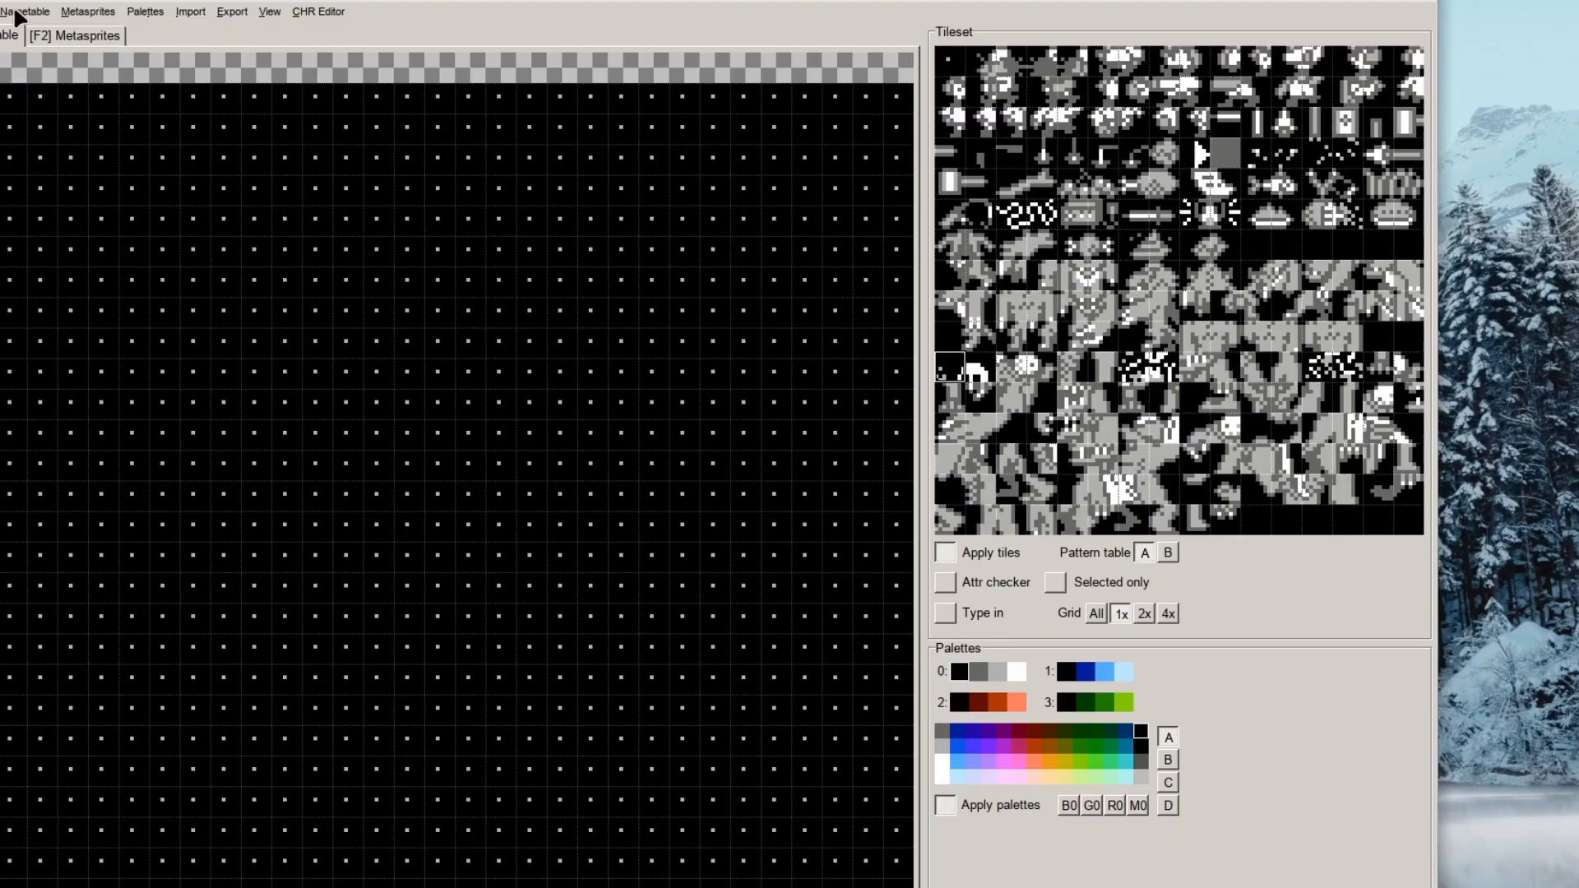
Load a sprite .chr tileset via Open CHR and browse to metasprite 9.
{"action": "left_click", "coordinate": [26, 10]}
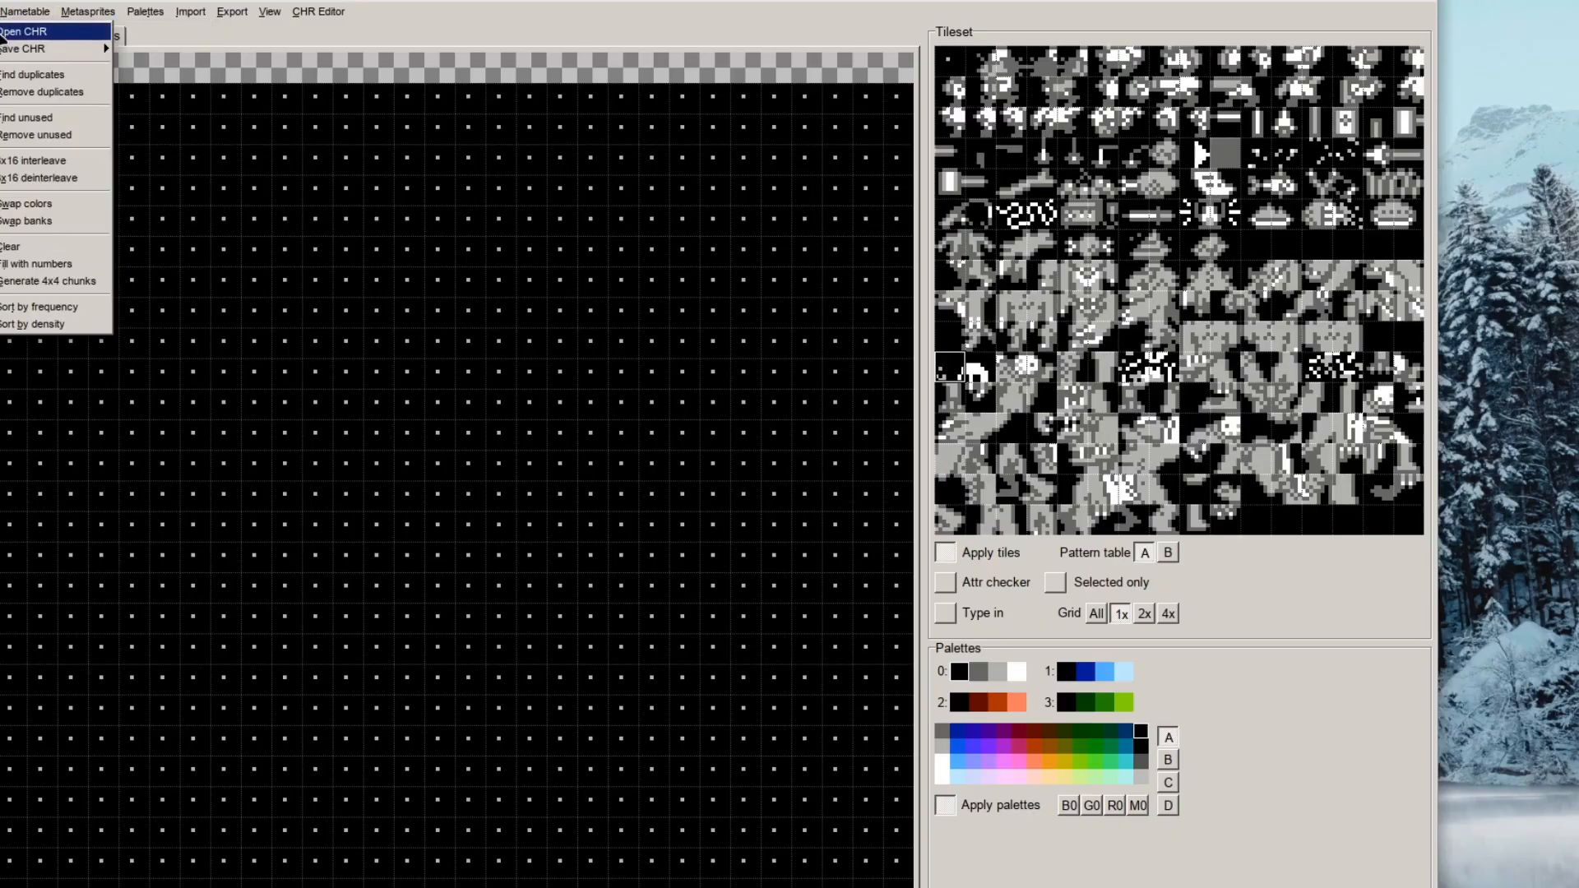
{"action": "left_click", "coordinate": [23, 31]}
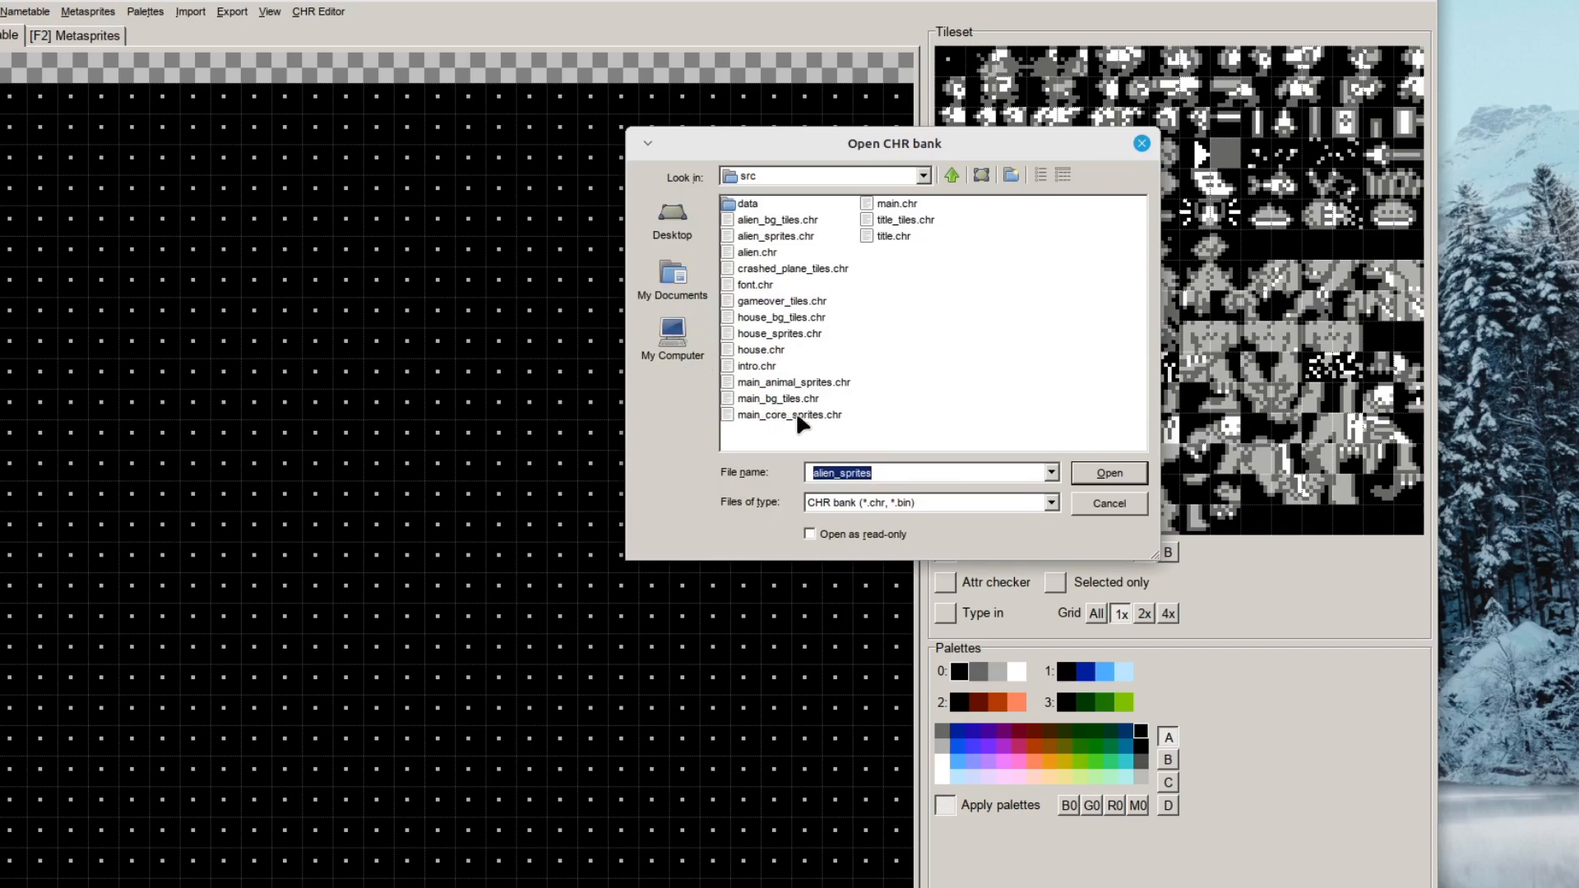
{"action": "mouse_move", "coordinate": [784, 395]}
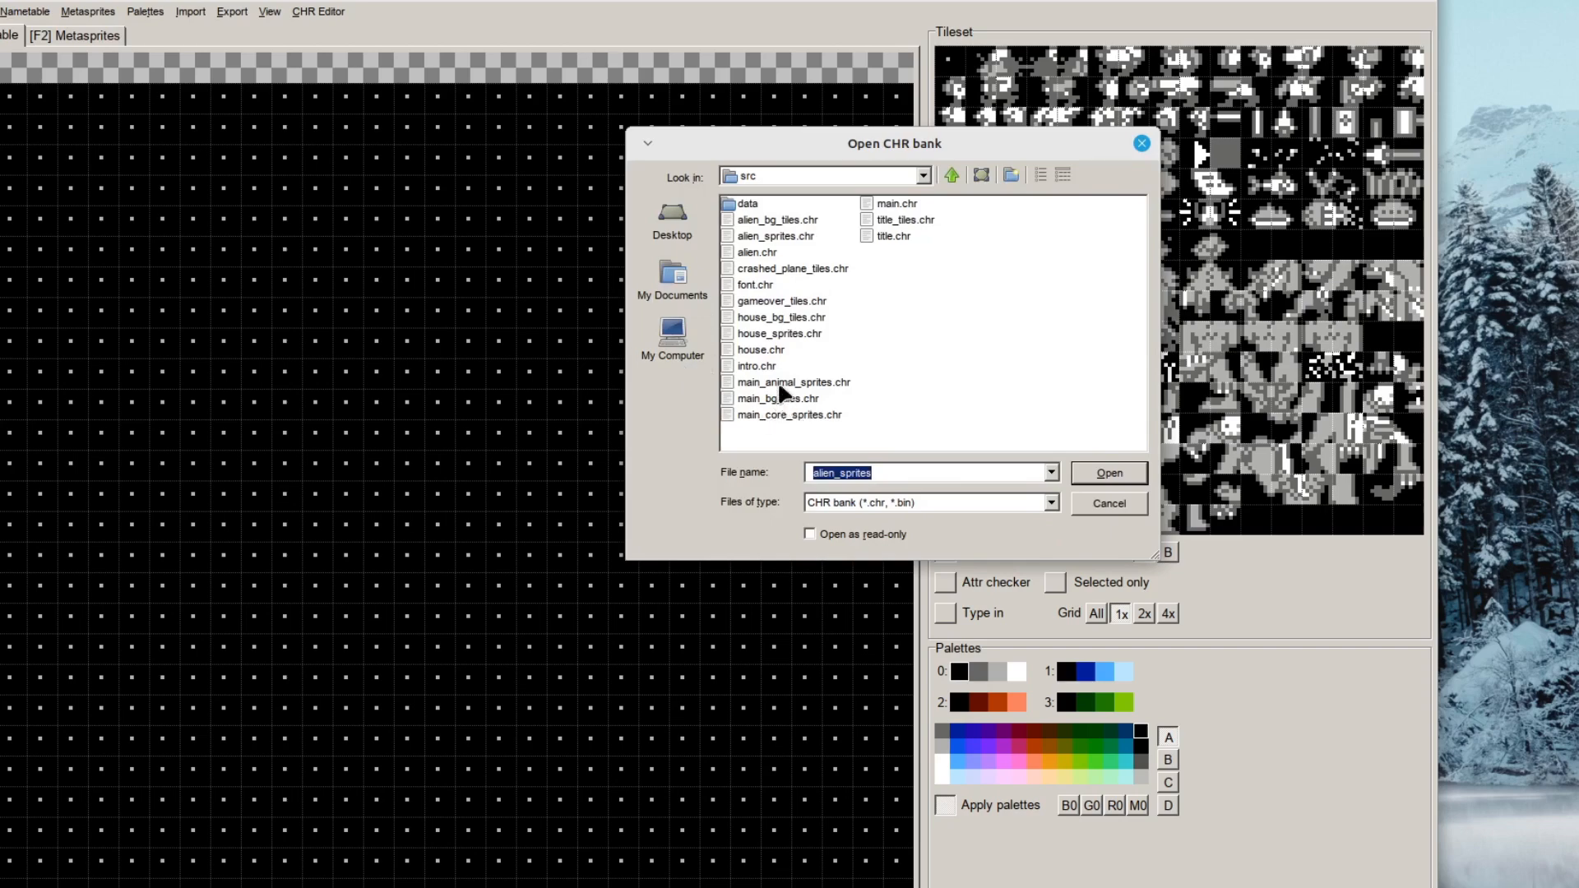
{"action": "left_click", "coordinate": [1107, 474]}
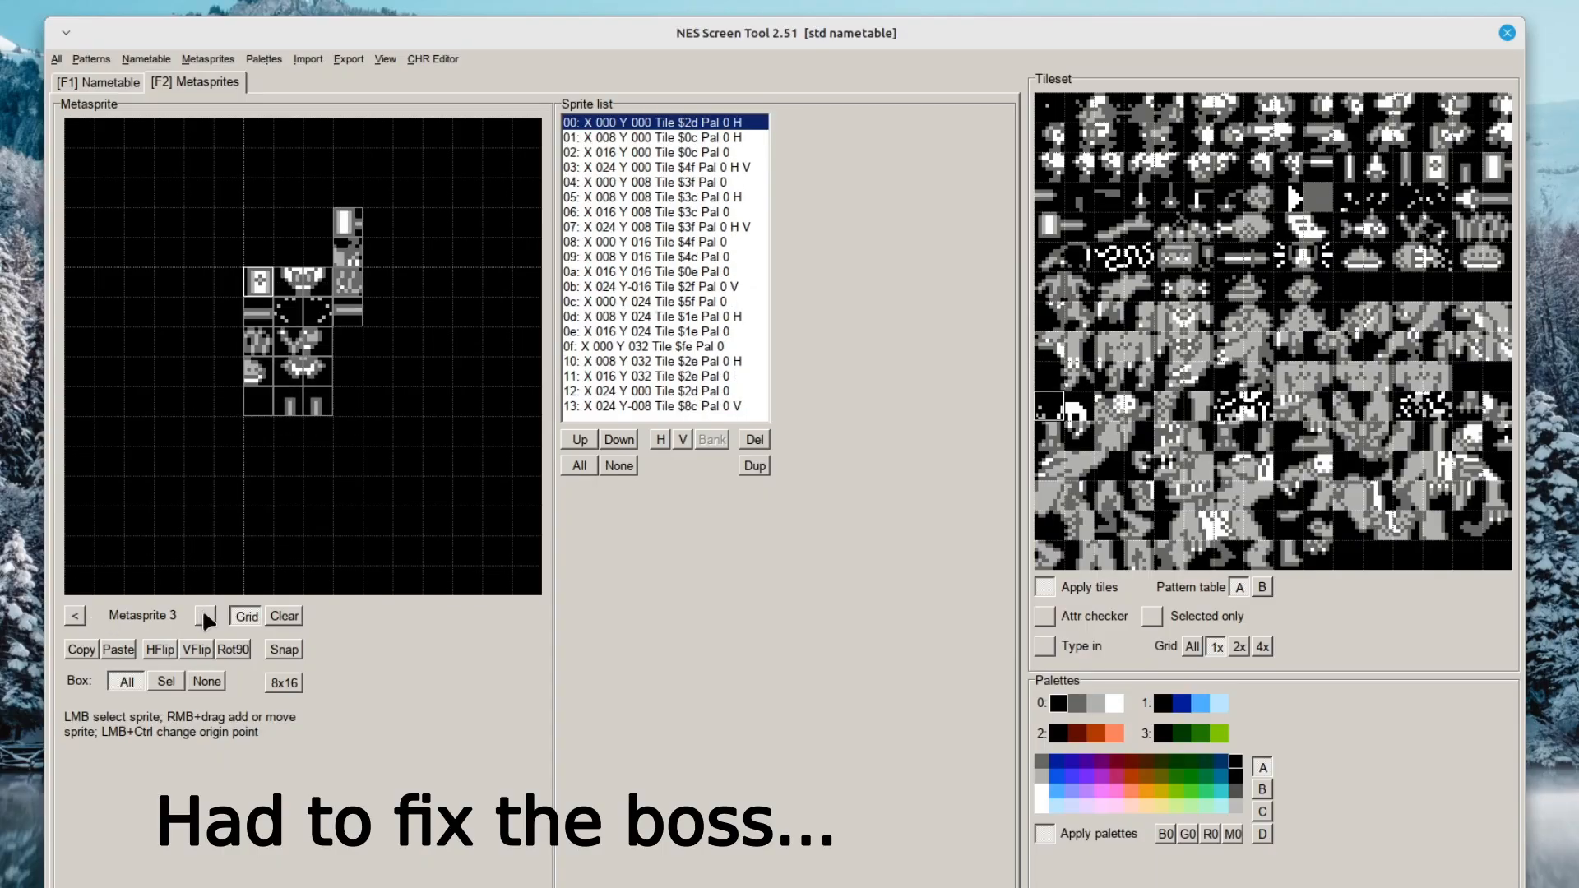
{"action": "left_click", "coordinate": [207, 615]}
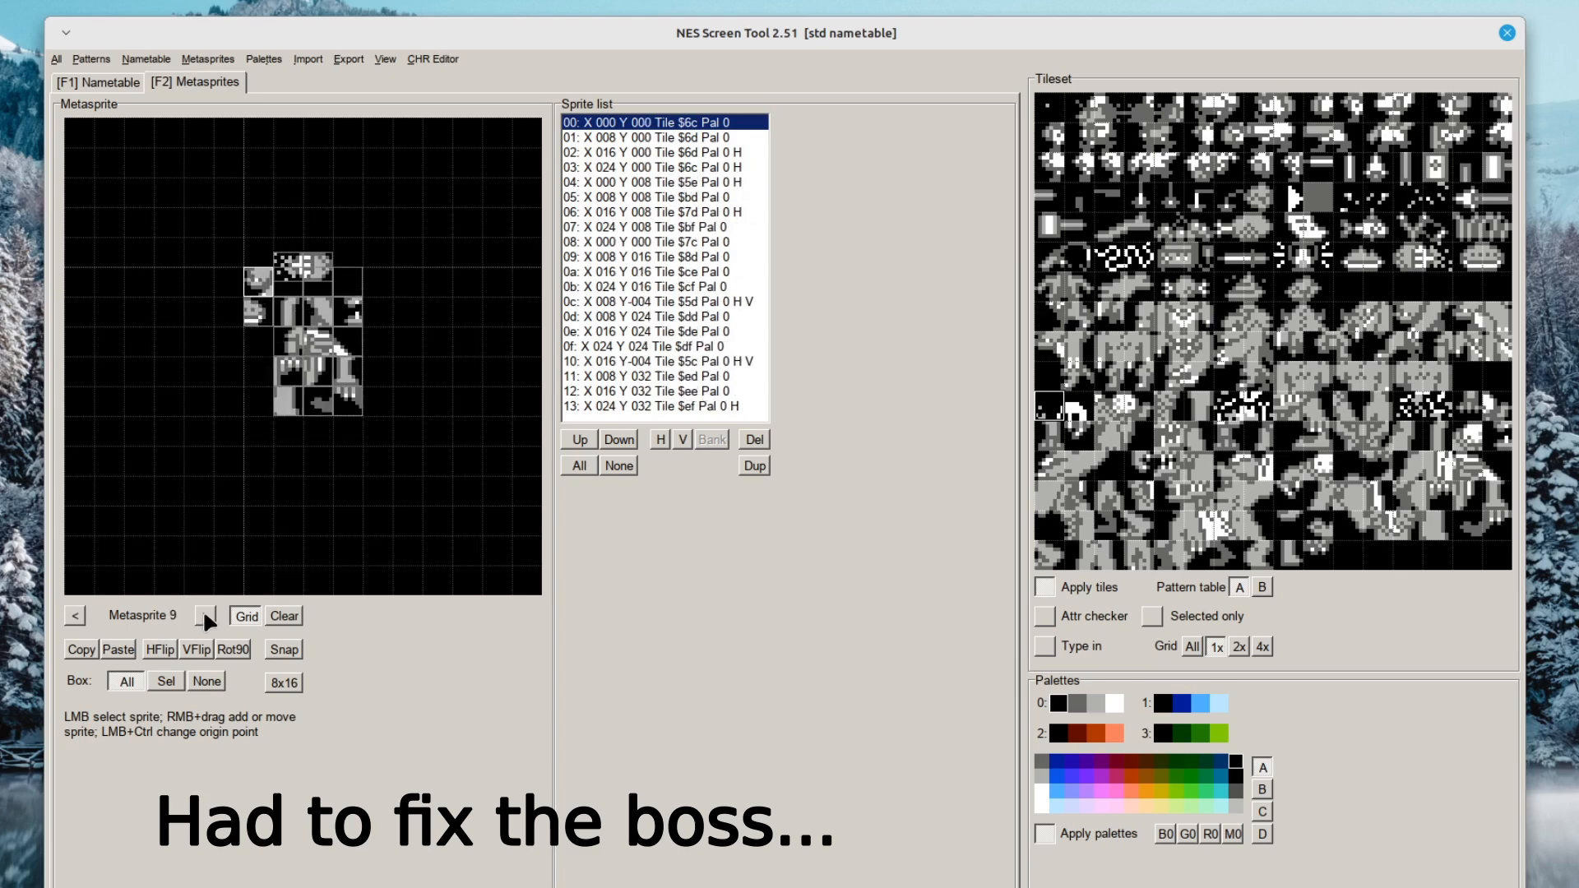